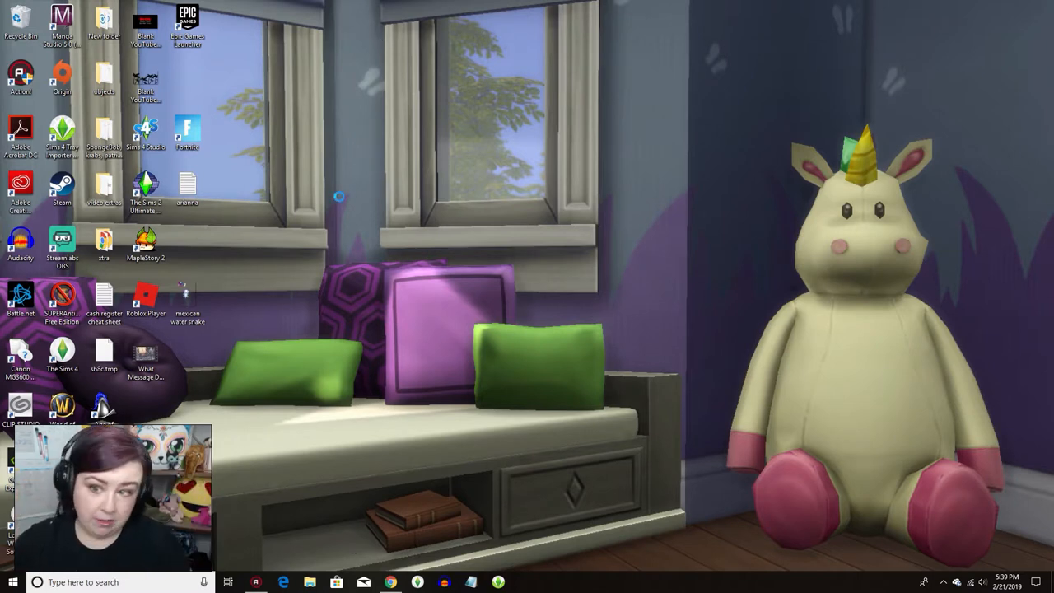
Create a new folder named 'modz 2' on the Windows desktop.
right_click(339, 196)
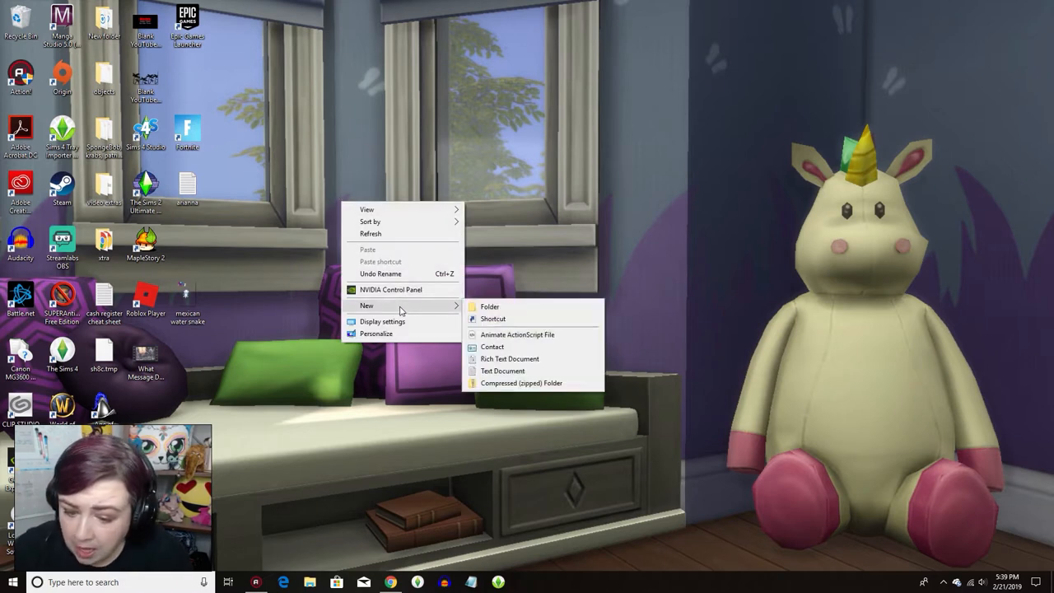
left_click(489, 307)
type("modz 2")
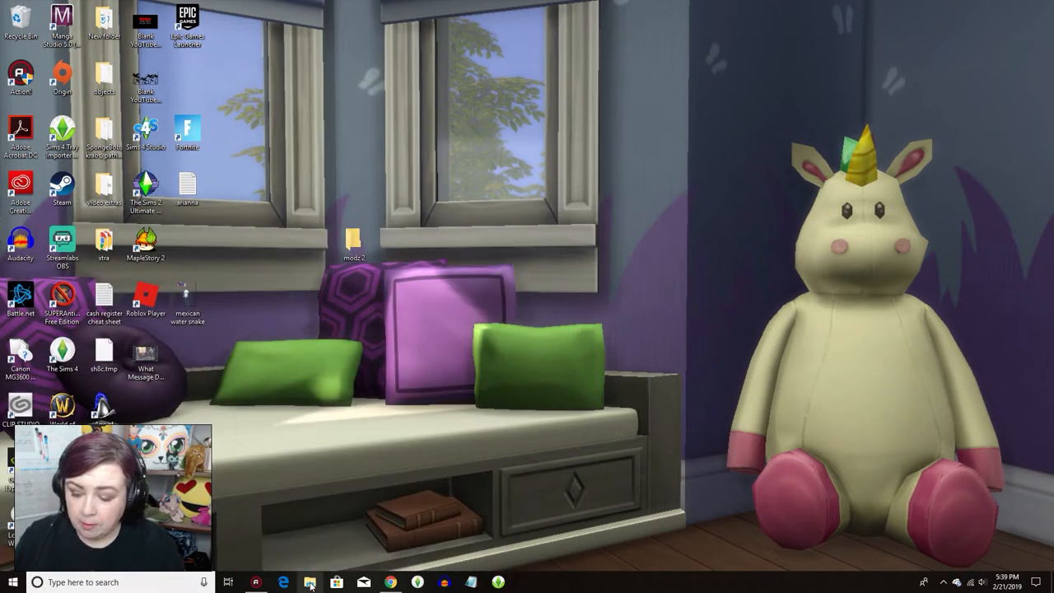
Open Documents > Electronic Arts > The Sims 4 > mods and select all its files.
left_click(309, 582)
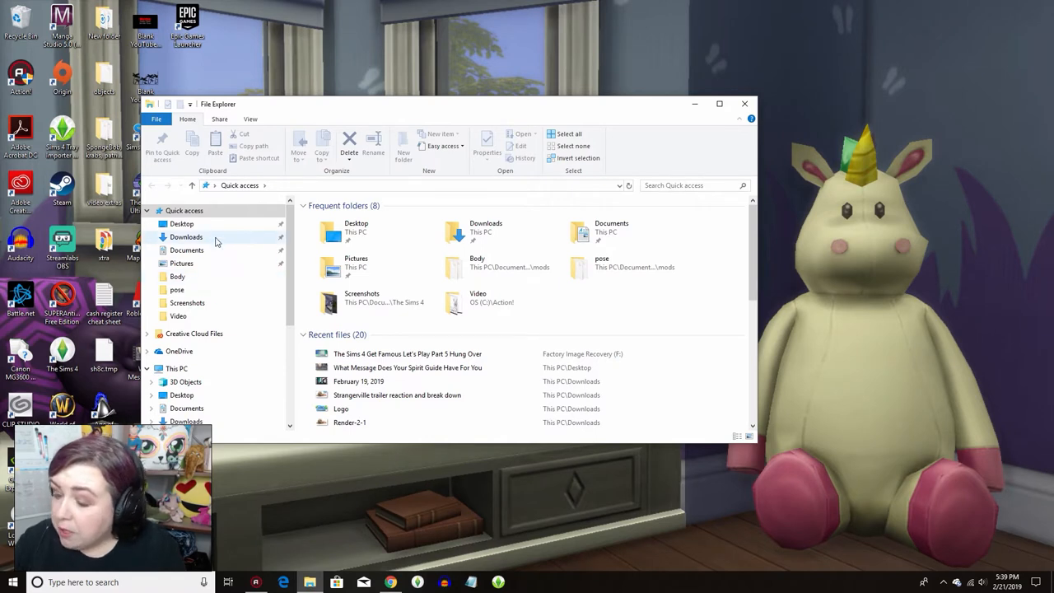
left_click(187, 250)
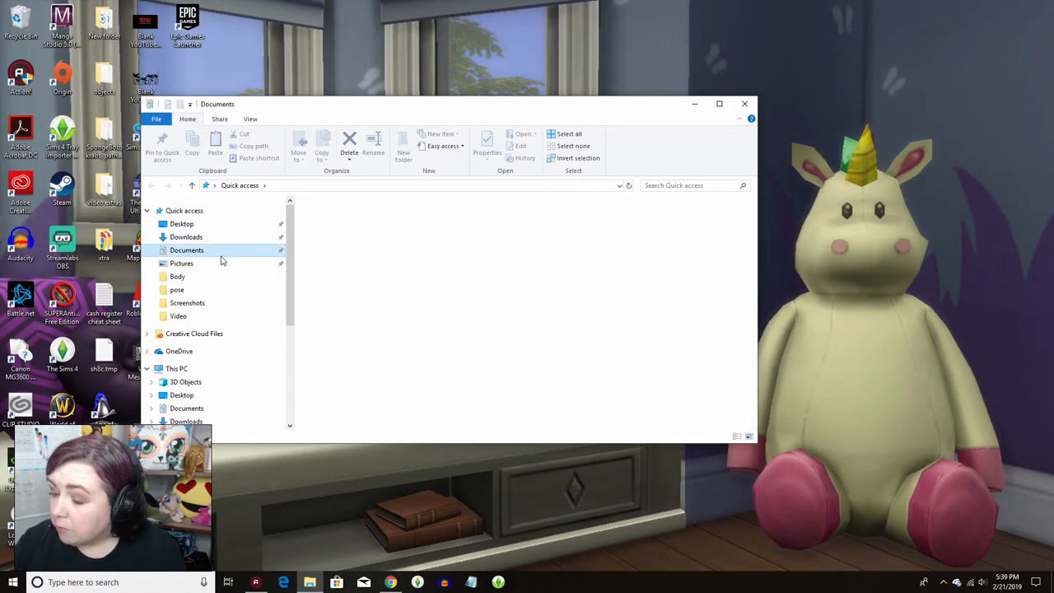
double_click(186, 249)
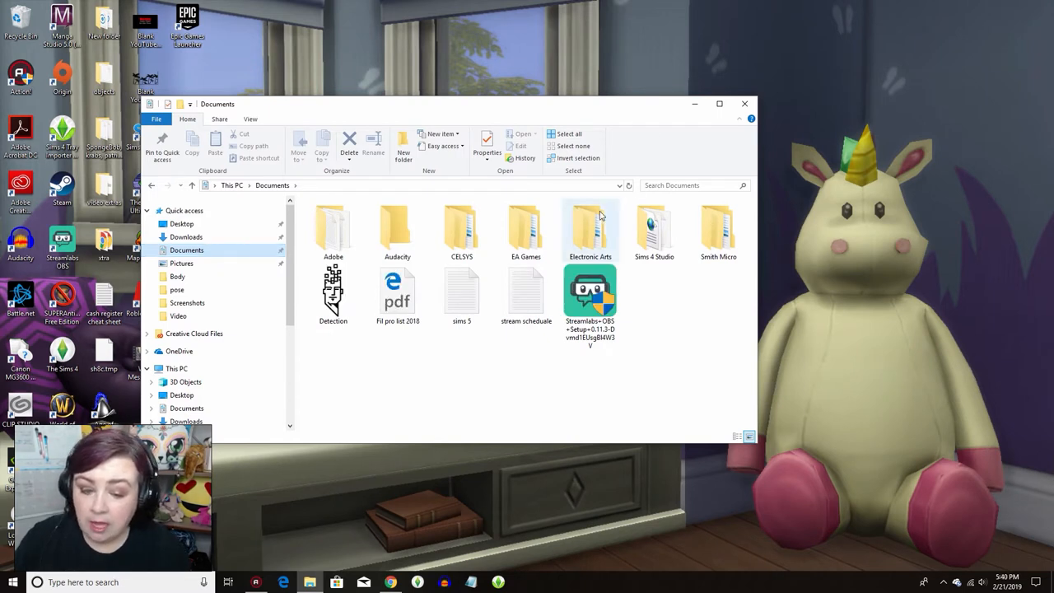
double_click(590, 227)
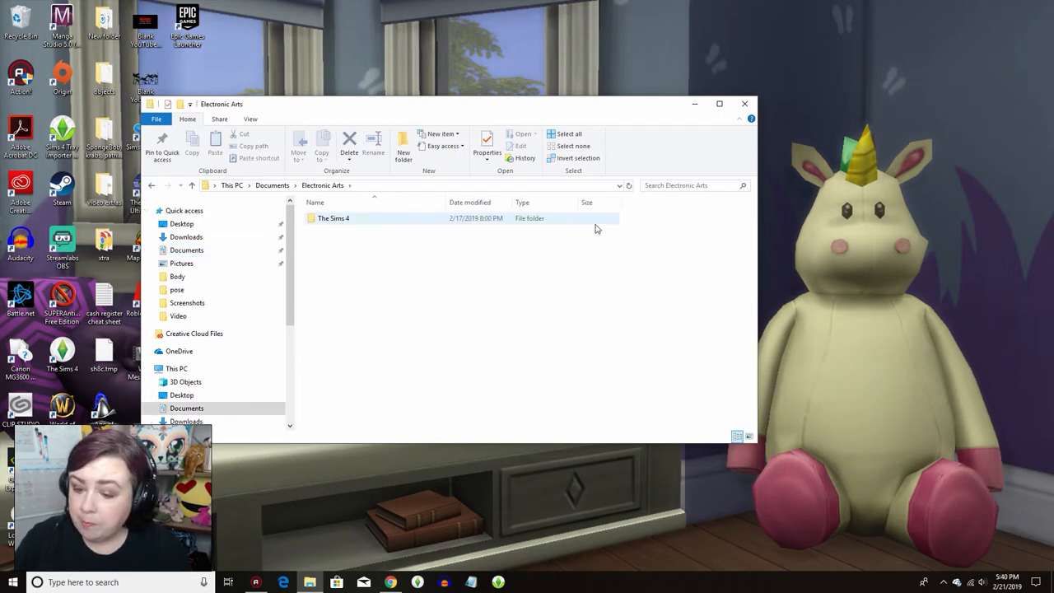
left_click(333, 218)
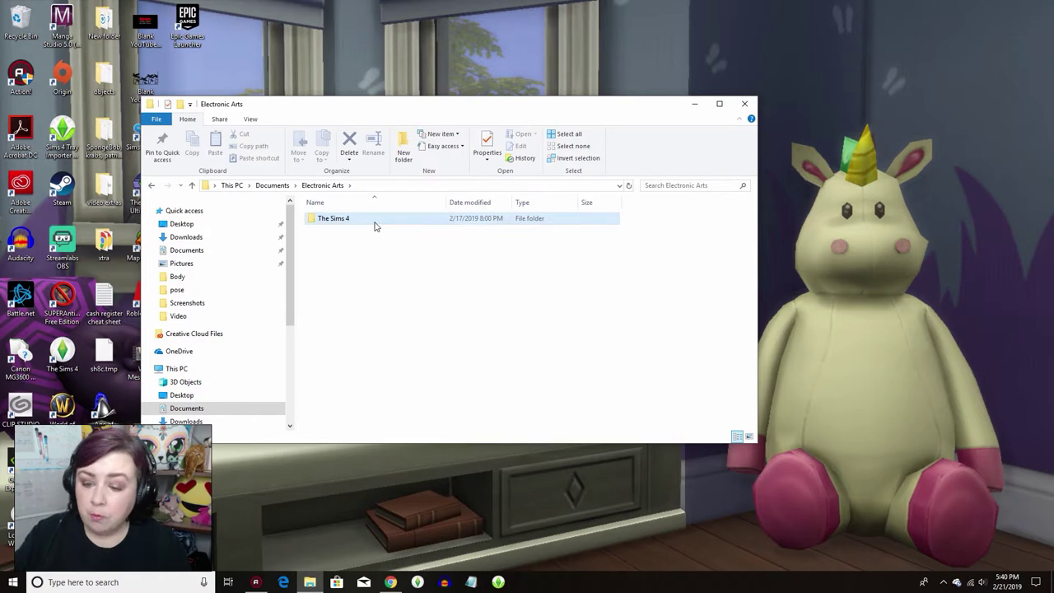
double_click(333, 217)
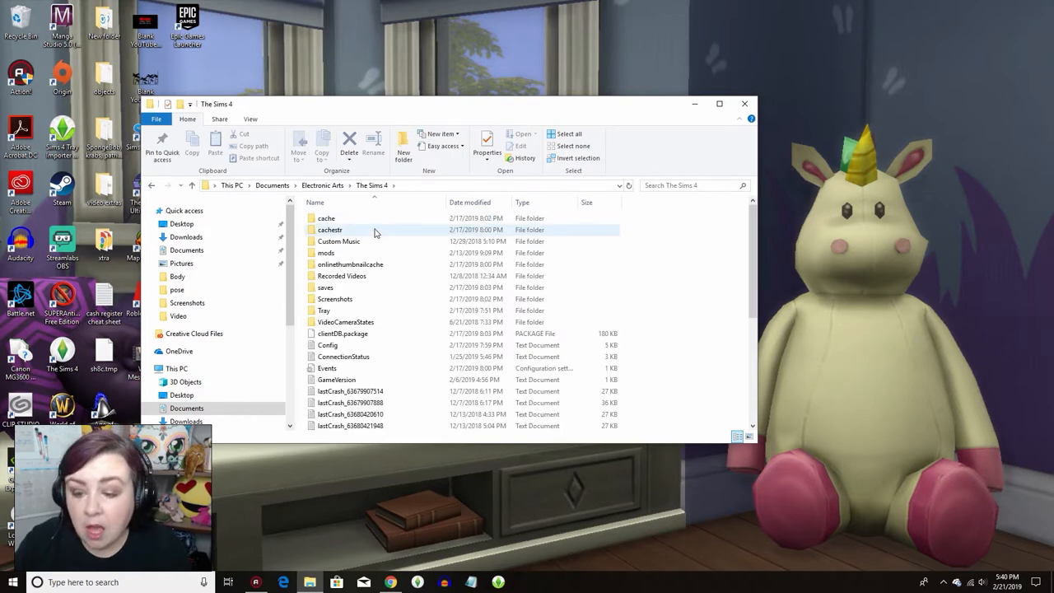
mouse_move(370, 259)
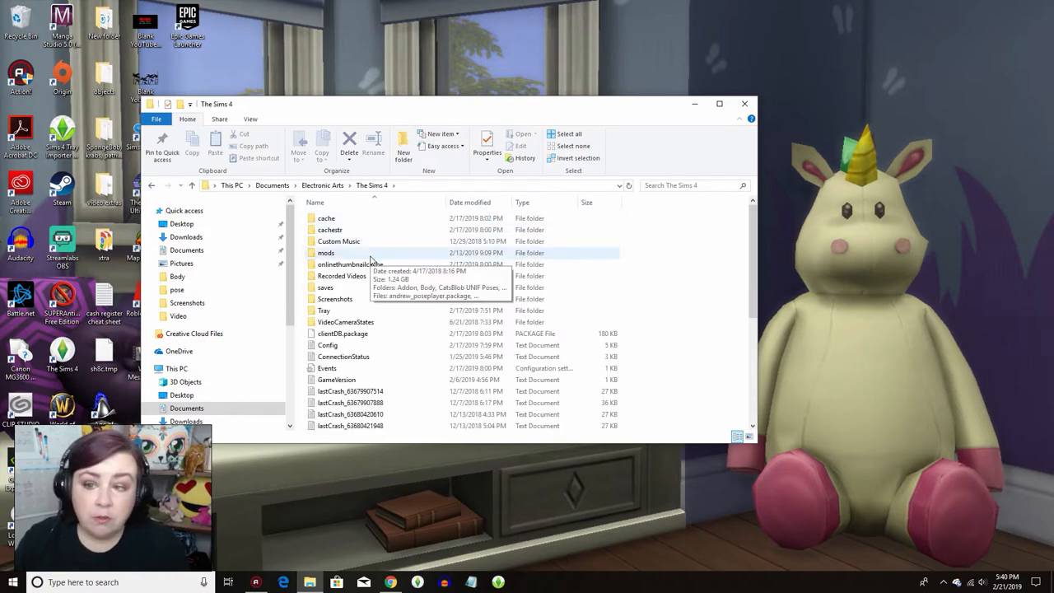
mouse_move(342, 264)
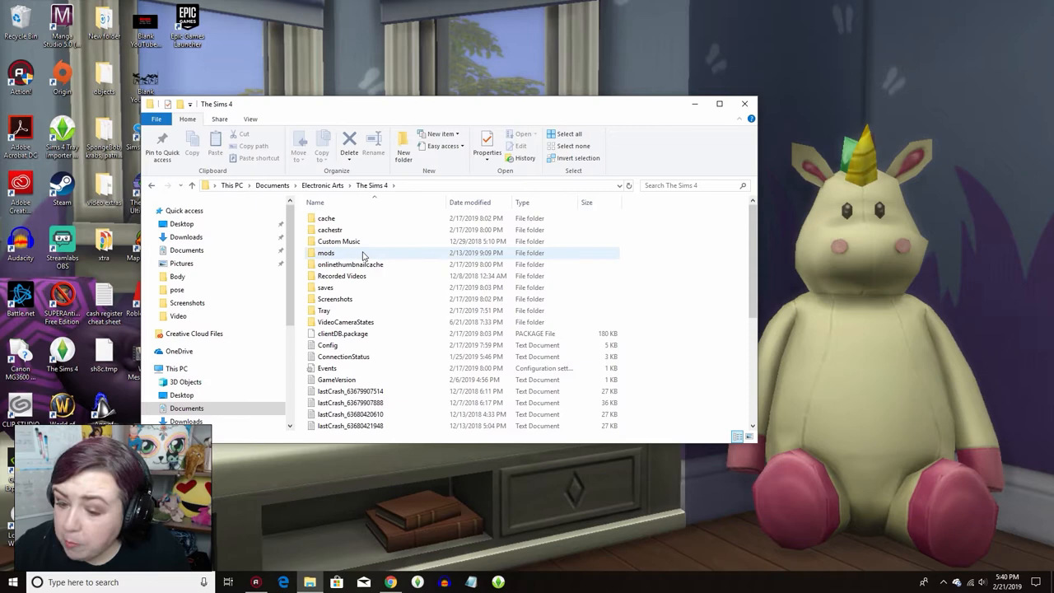
double_click(326, 253)
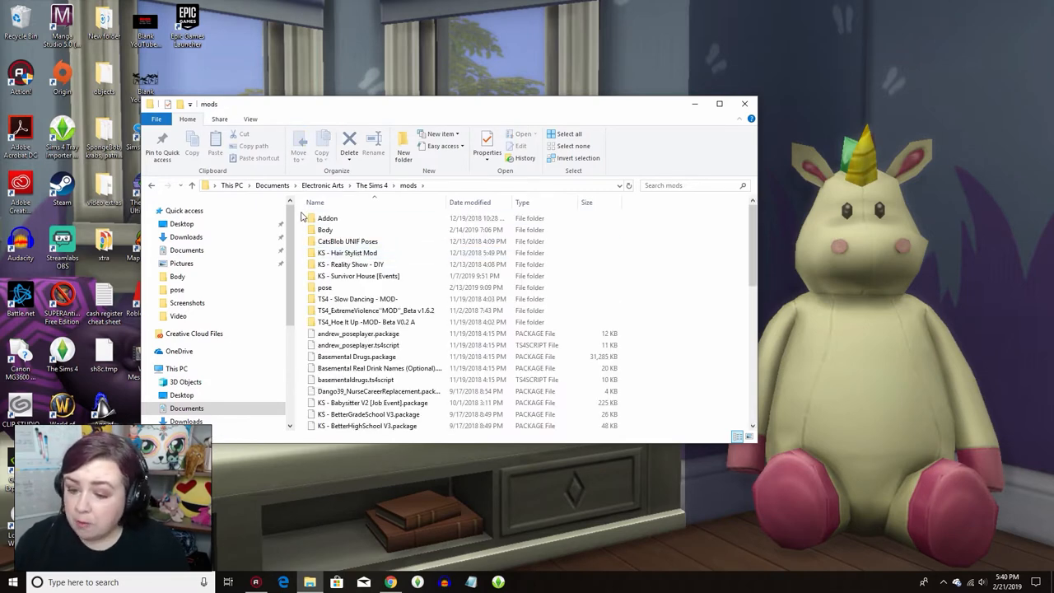
left_click(328, 218)
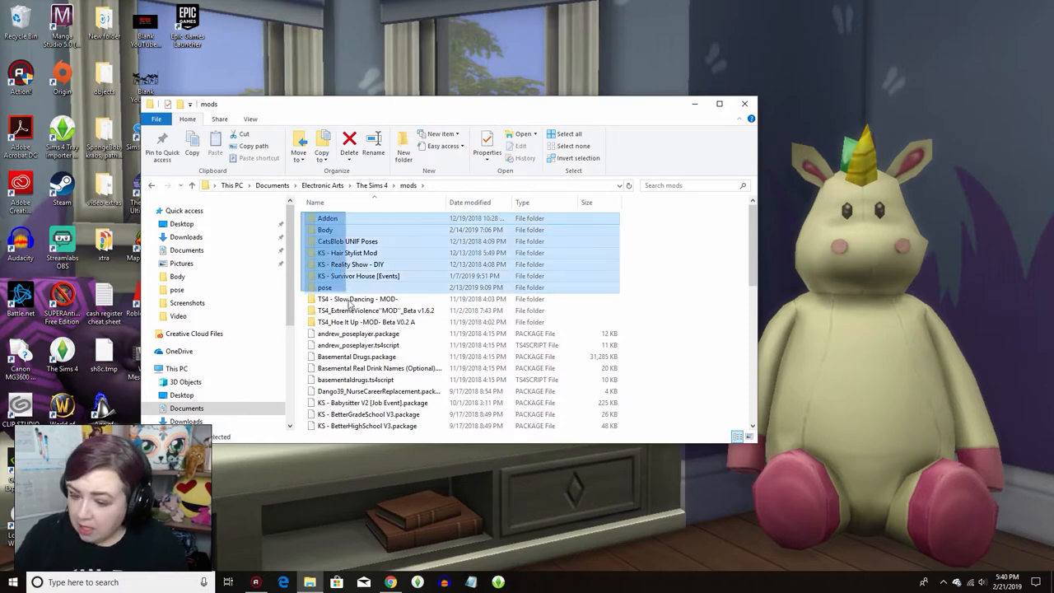
scroll("down", 3)
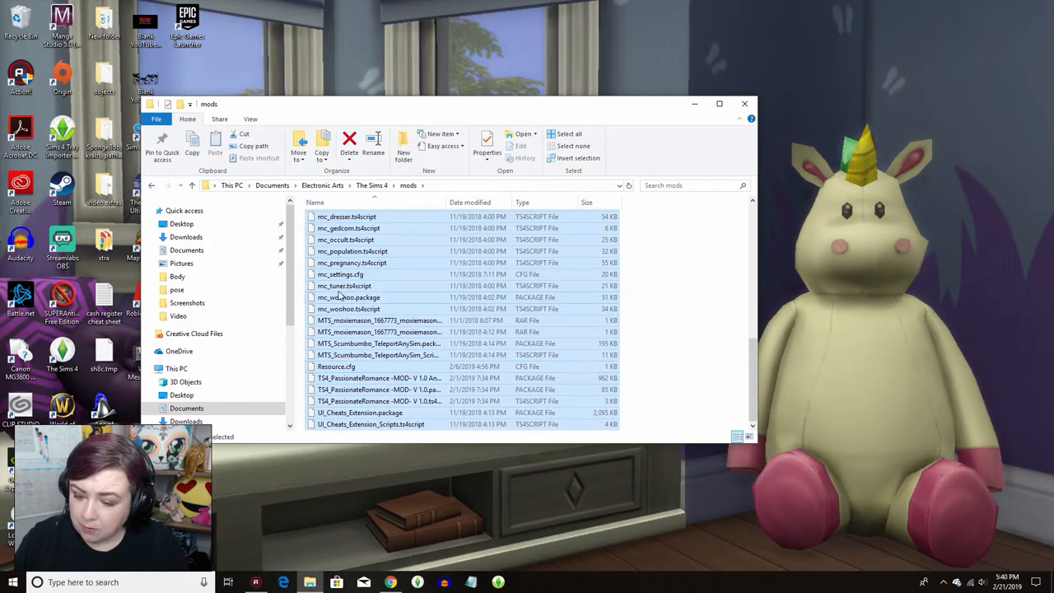
Cut the selected mod files and paste them into Desktop > modz 2.
right_click(346, 296)
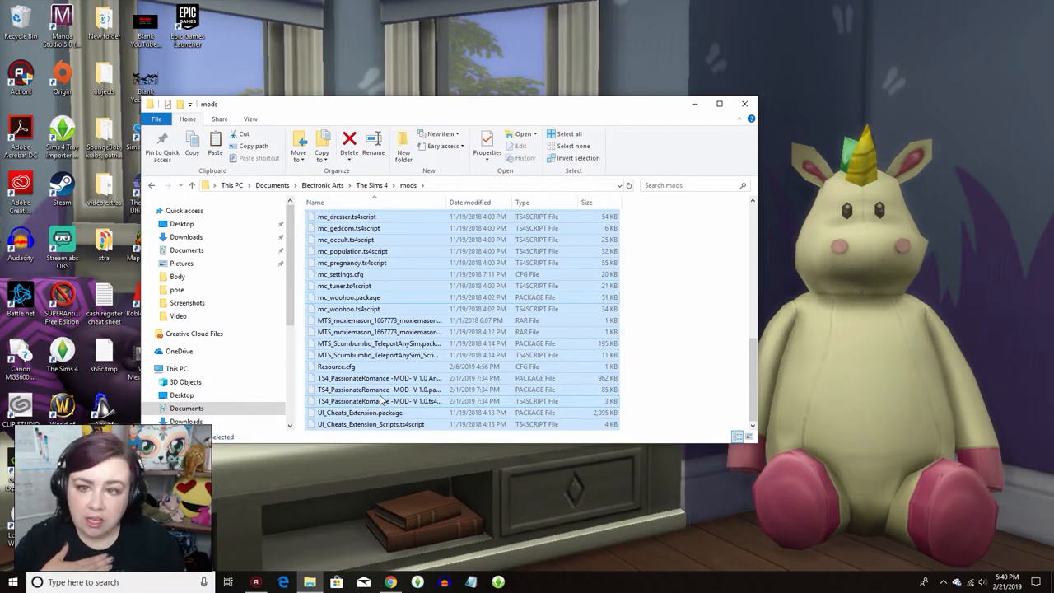
mouse_move(378, 401)
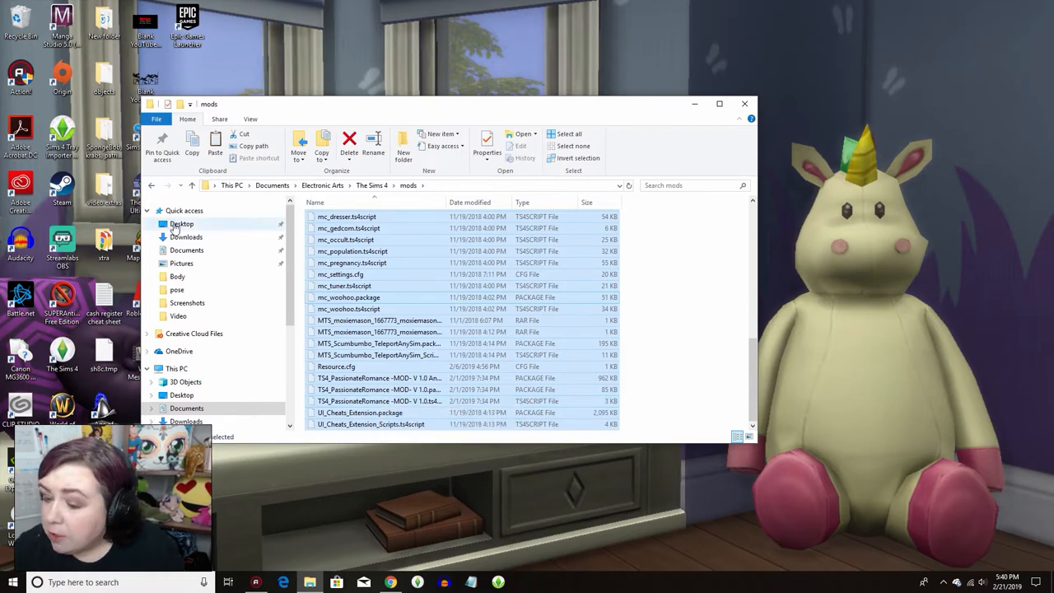
left_click(182, 223)
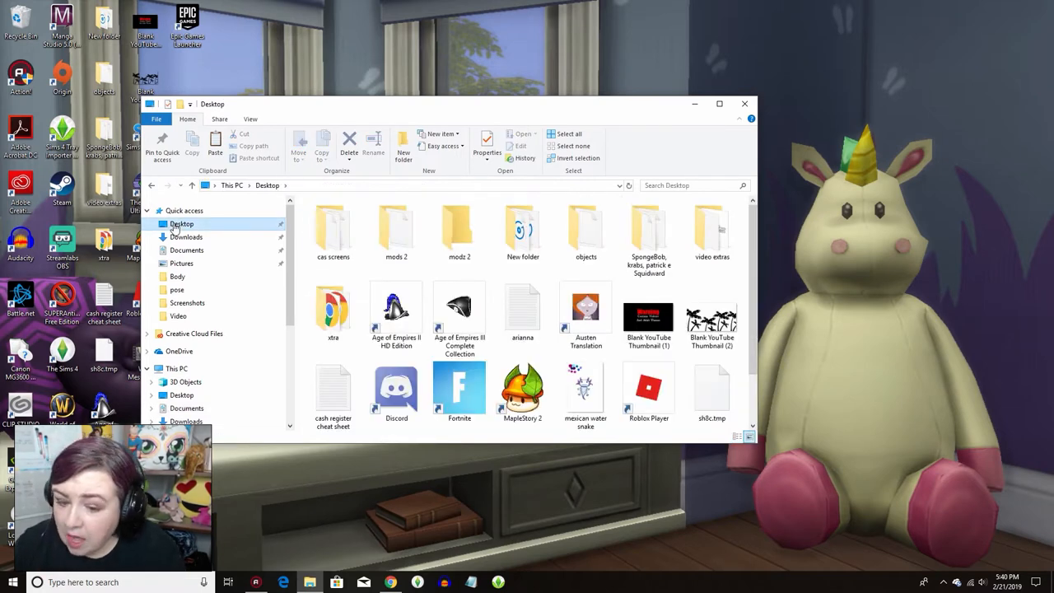
left_click(460, 228)
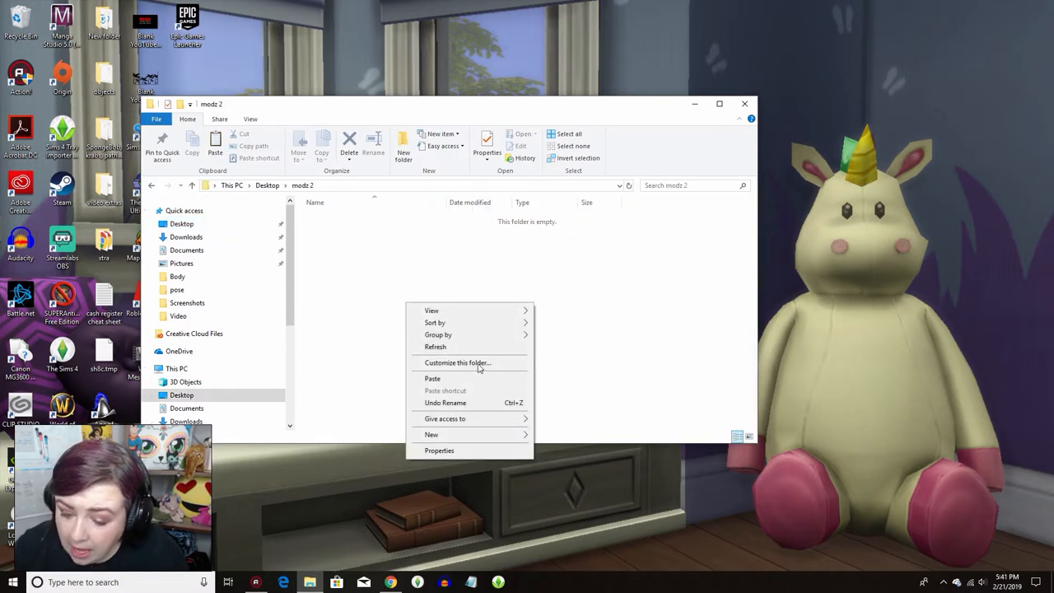
left_click(431, 378)
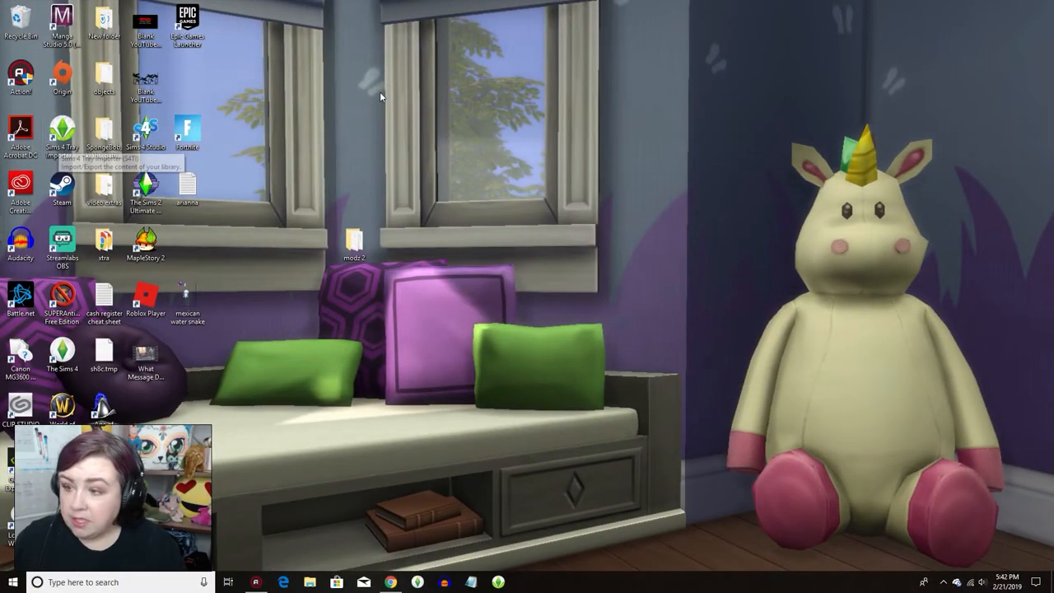
mouse_move(62, 78)
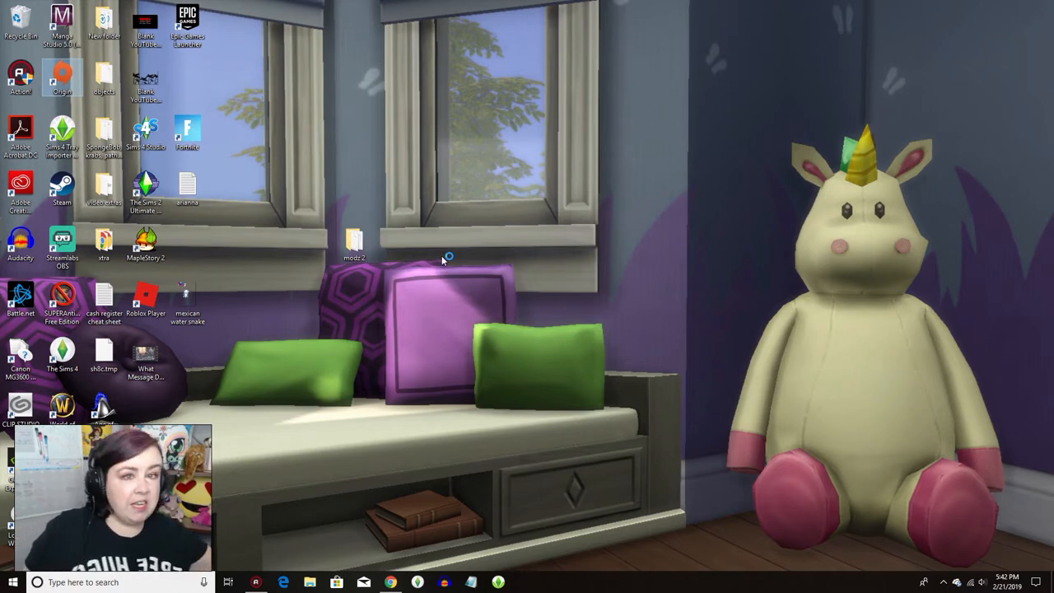
mouse_move(443, 260)
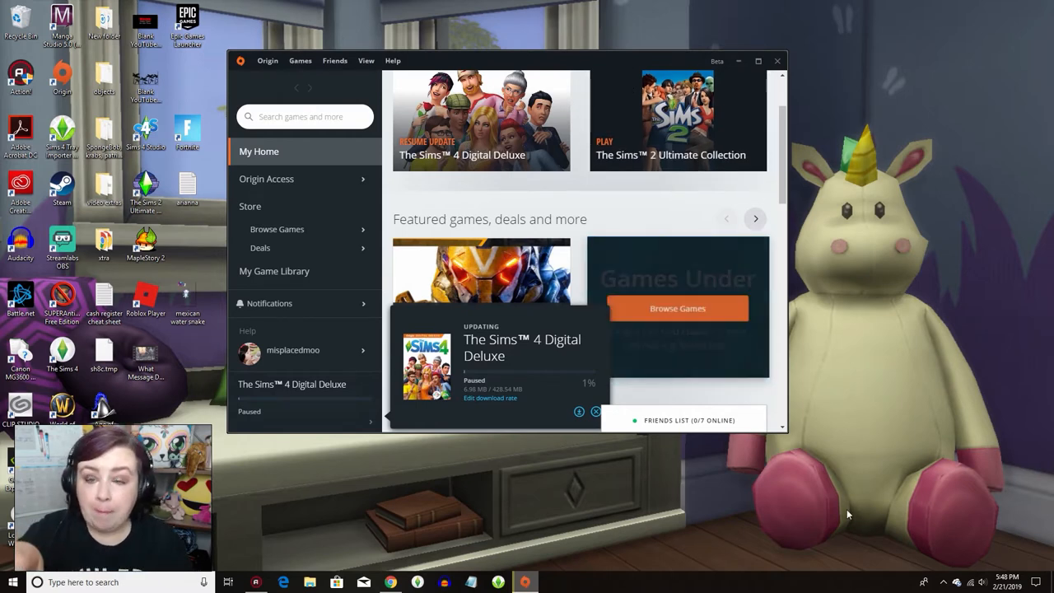
mouse_move(268, 410)
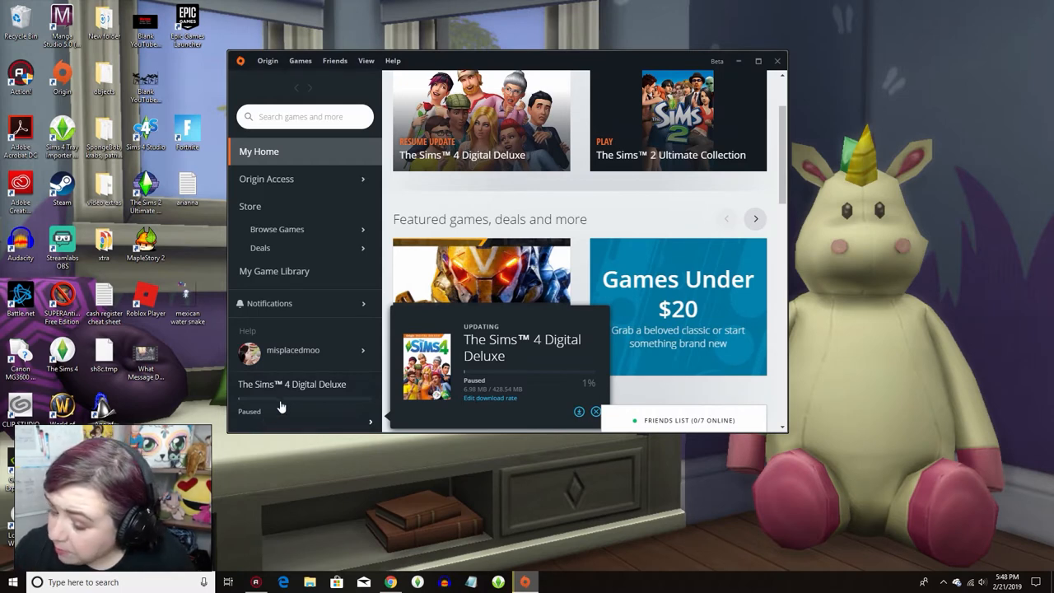
mouse_move(254, 421)
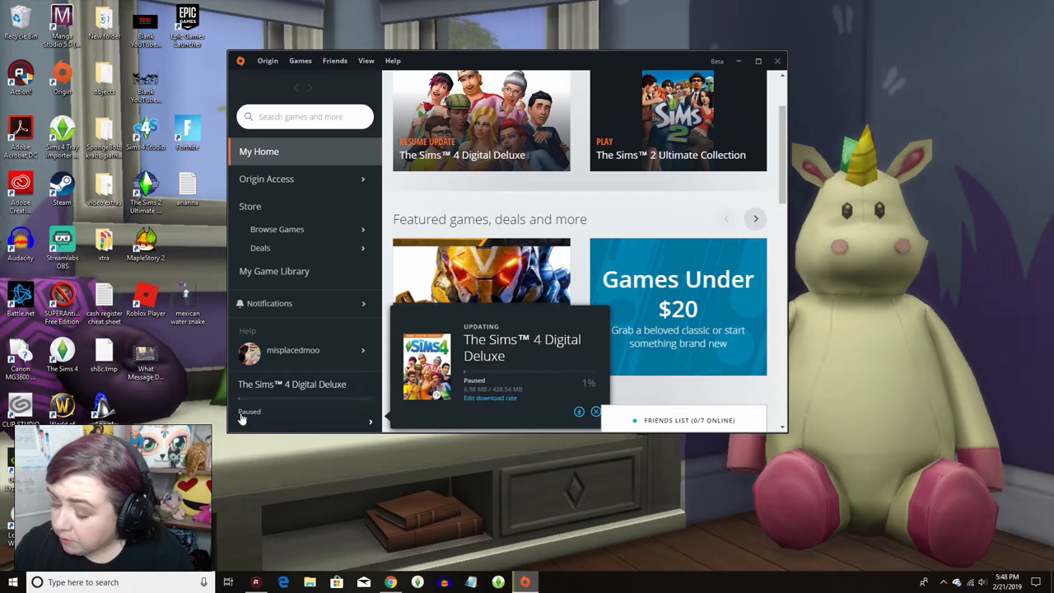
mouse_move(673, 427)
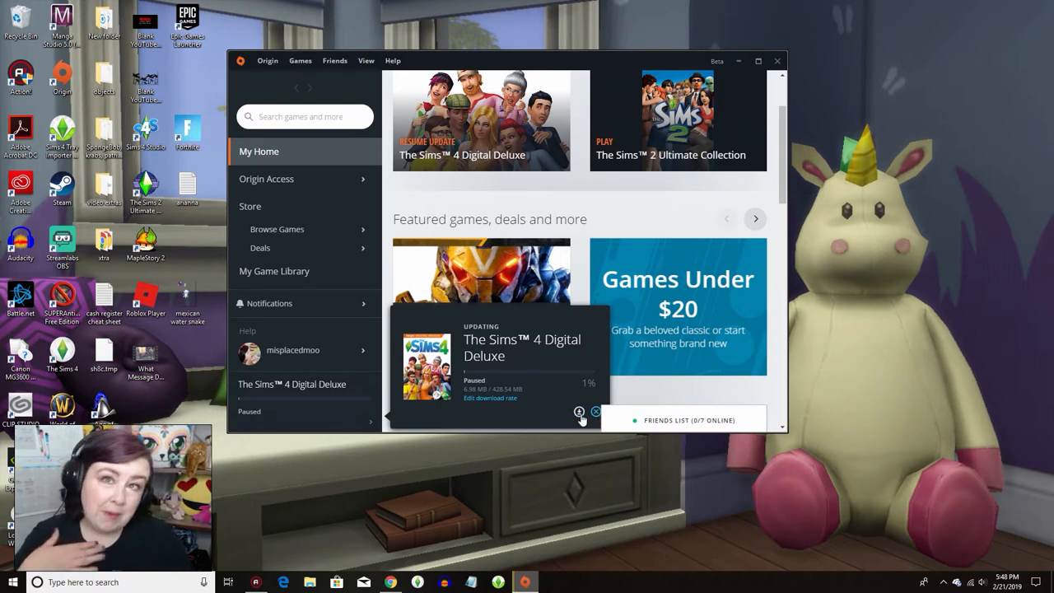
Resume The Sims 4 Digital Deluxe update download on Origin's My Home page.
left_click(579, 412)
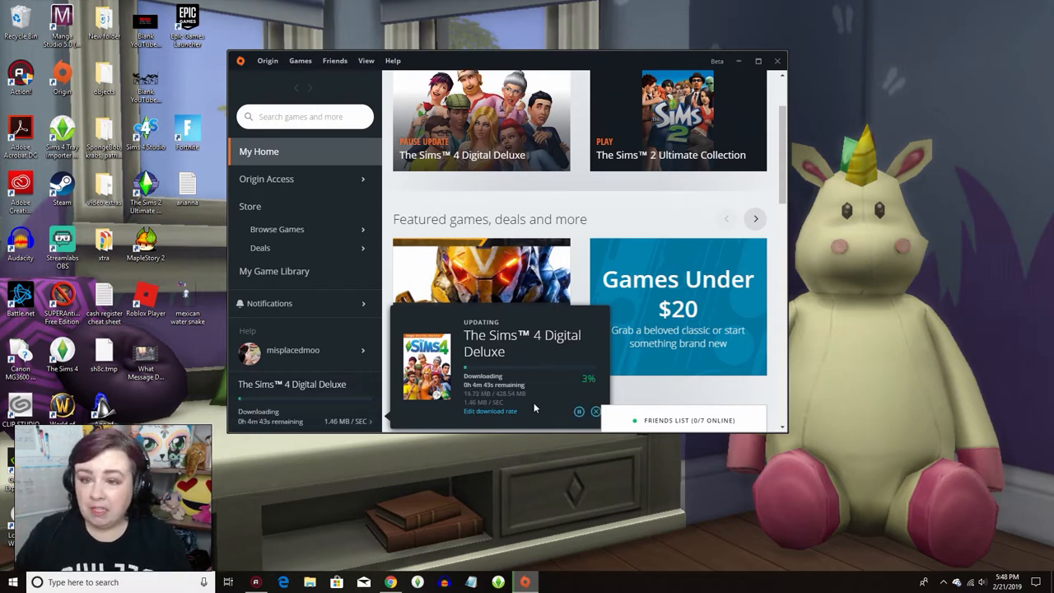
mouse_move(418, 271)
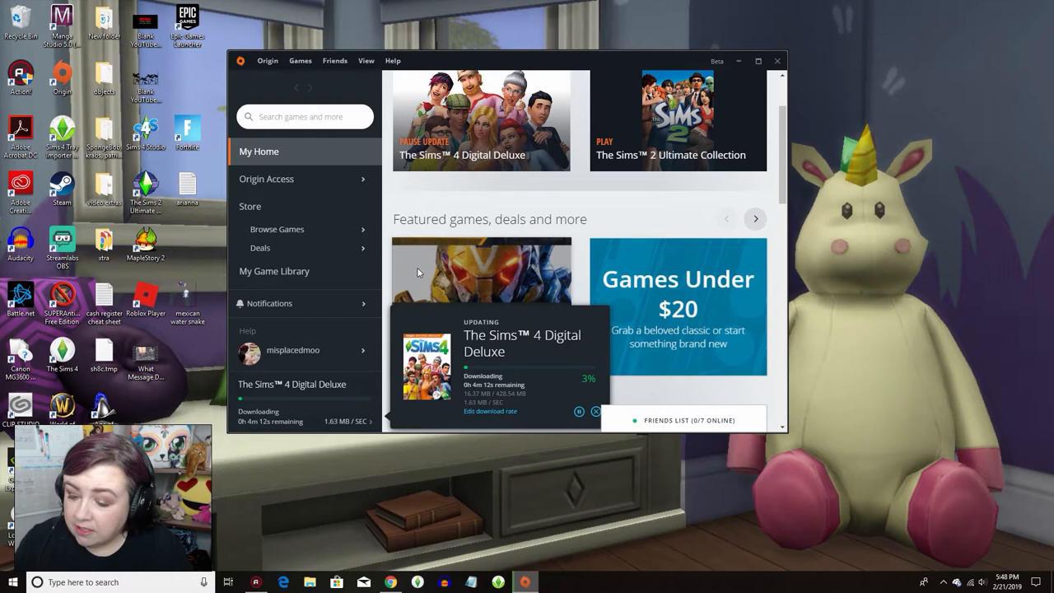
mouse_move(274, 271)
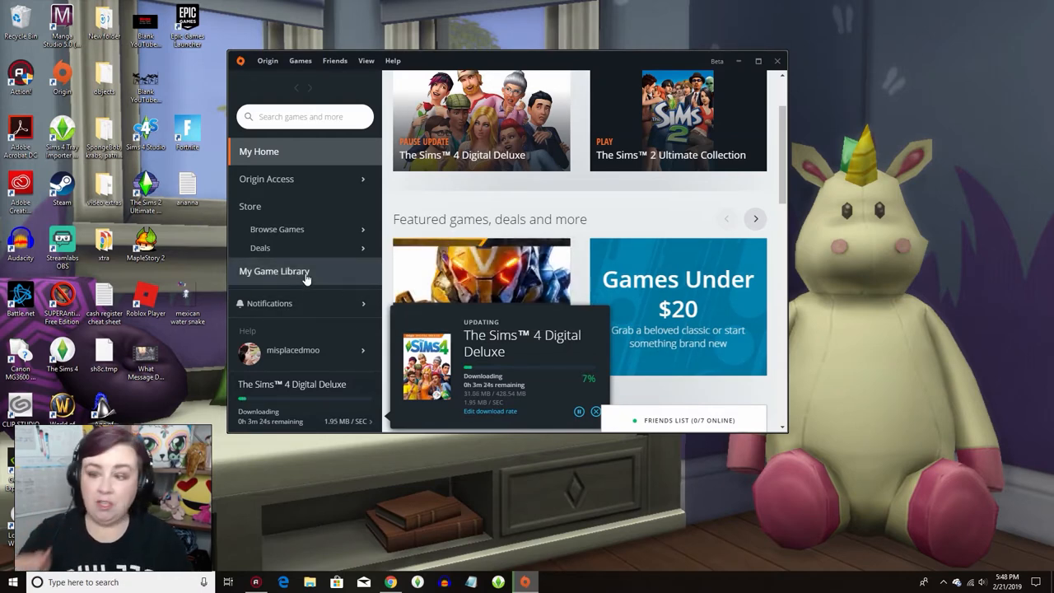
Show My Game Library and view The Sims 4 tile's context menu, then dismiss it.
left_click(275, 271)
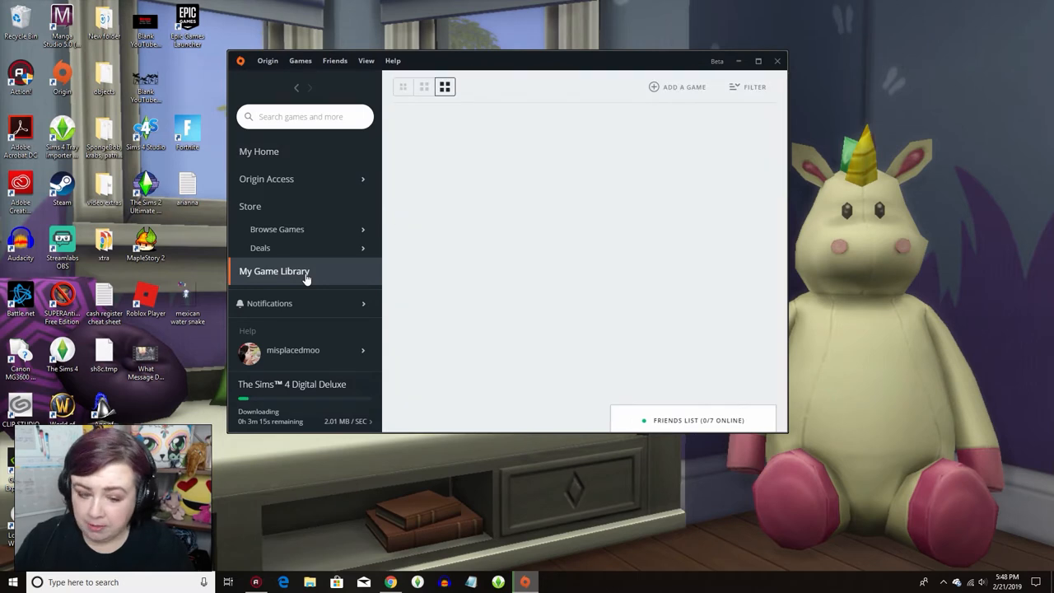
left_click(274, 271)
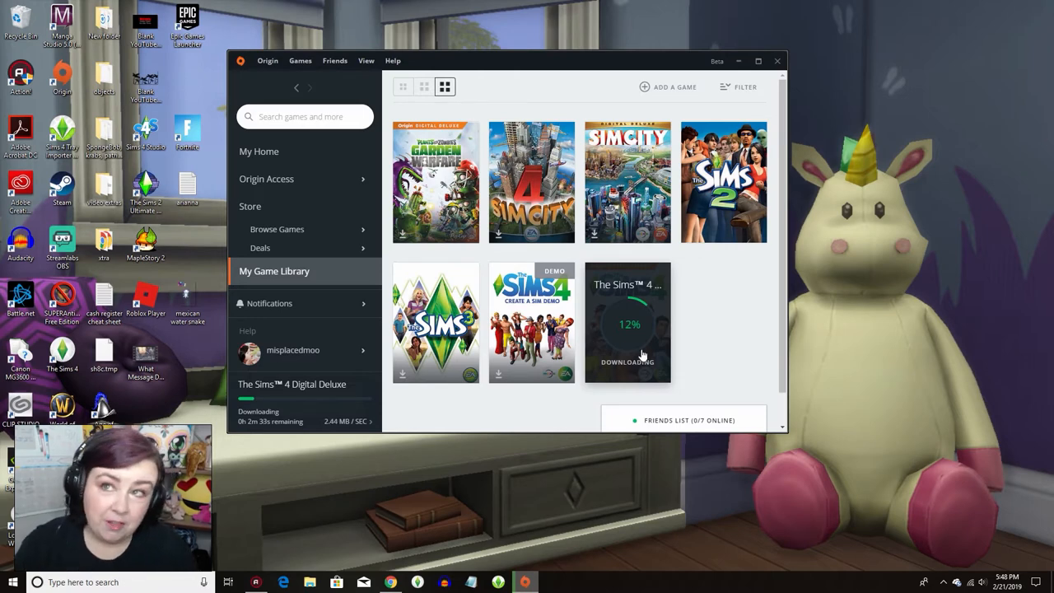
mouse_move(643, 383)
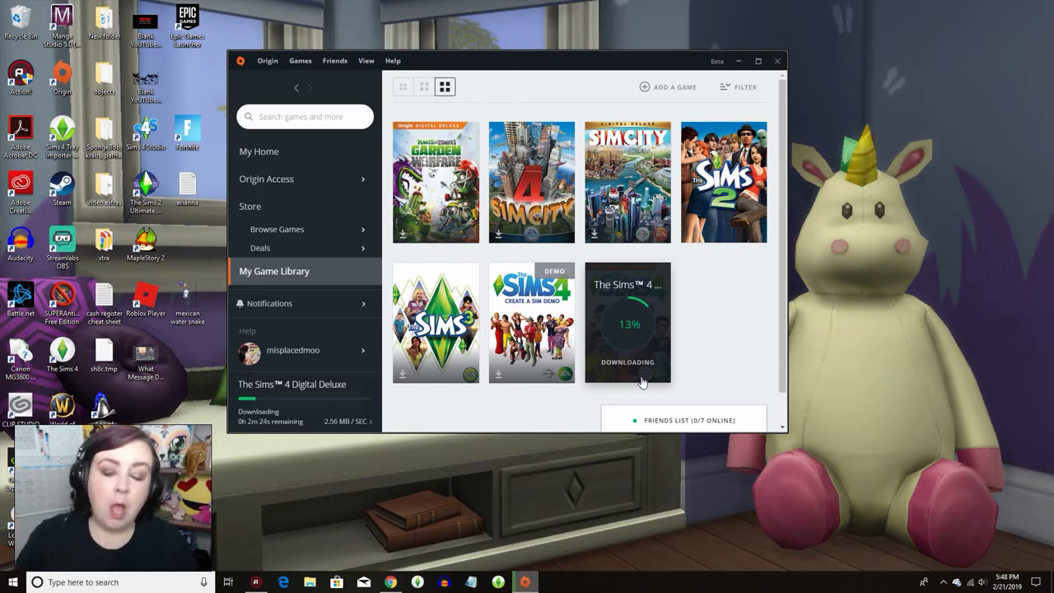
right_click(627, 321)
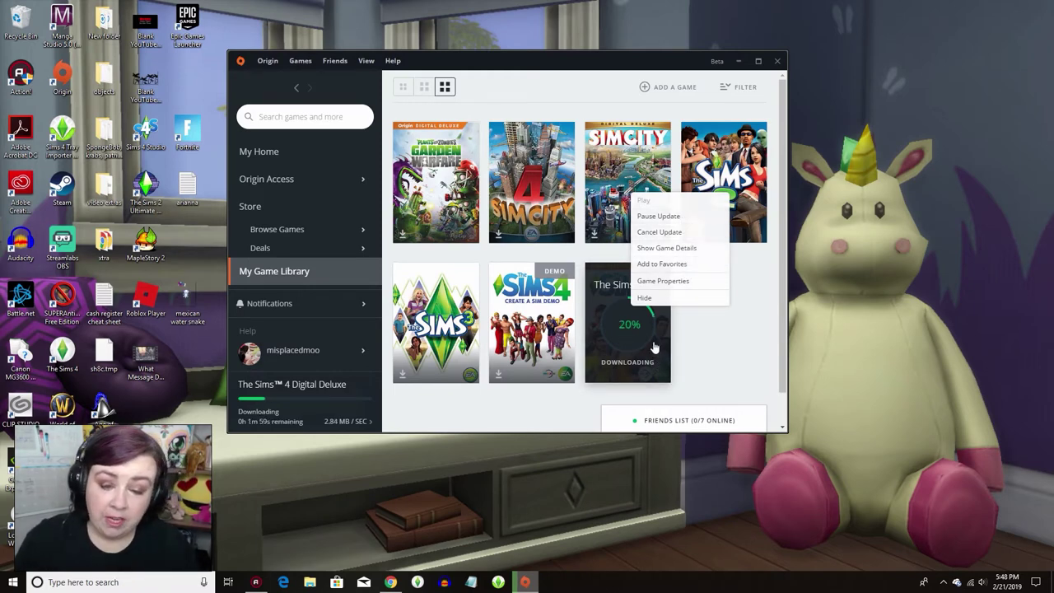
mouse_move(673, 280)
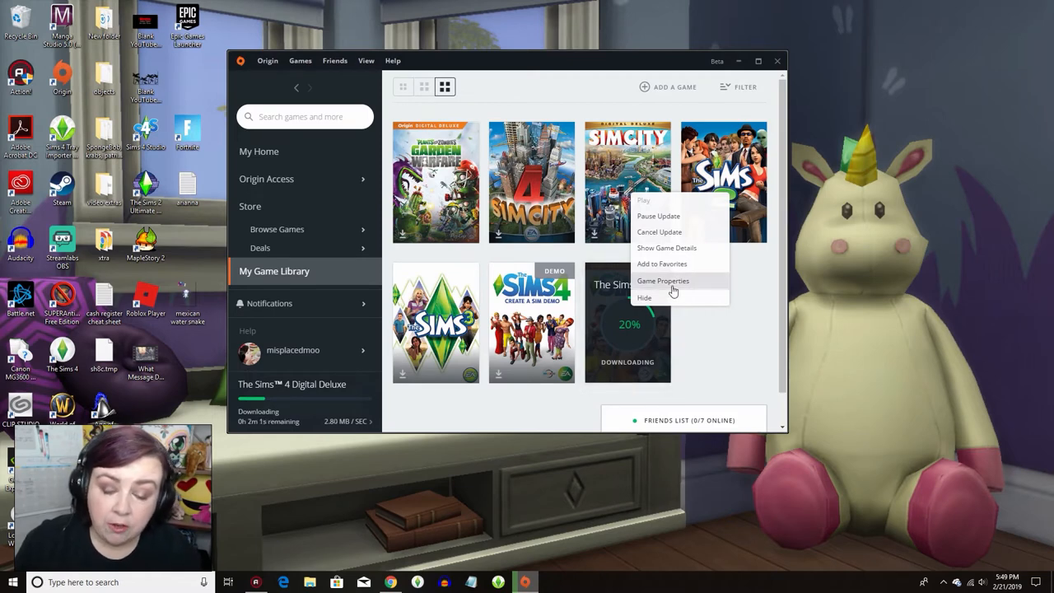
left_click(685, 377)
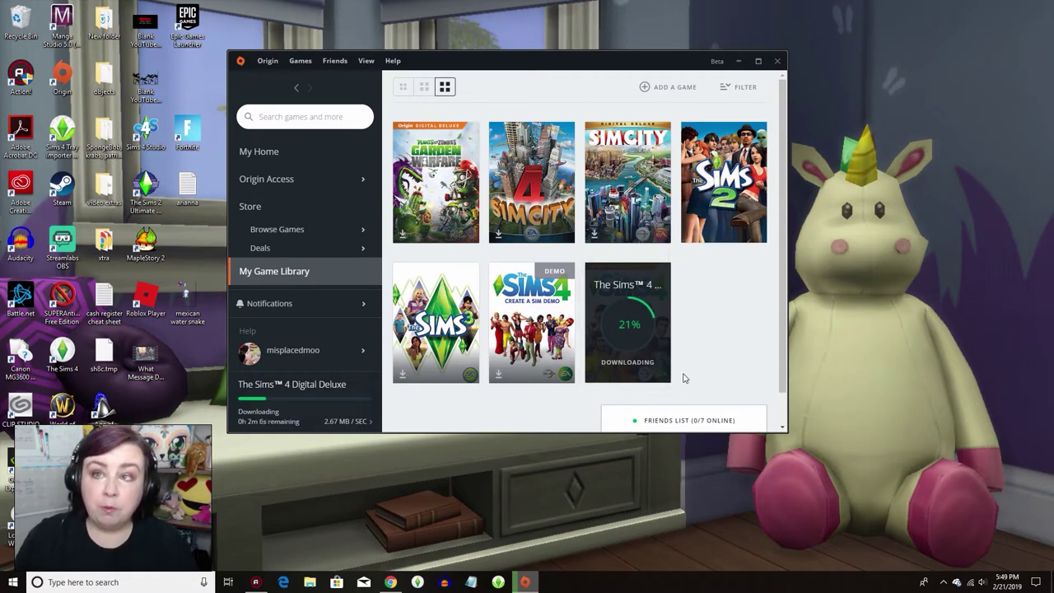
mouse_move(591, 367)
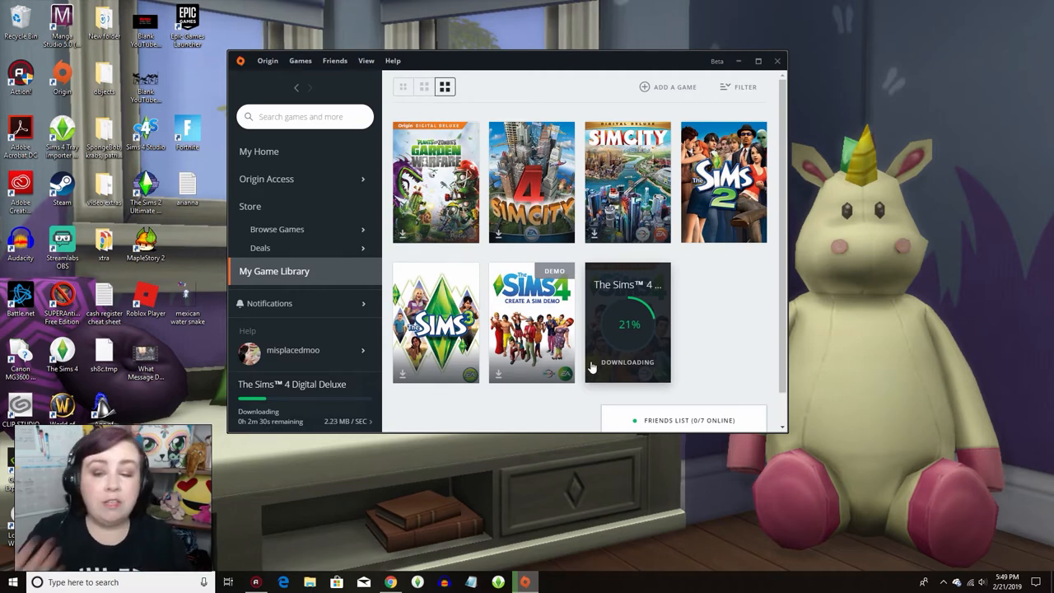
mouse_move(659, 322)
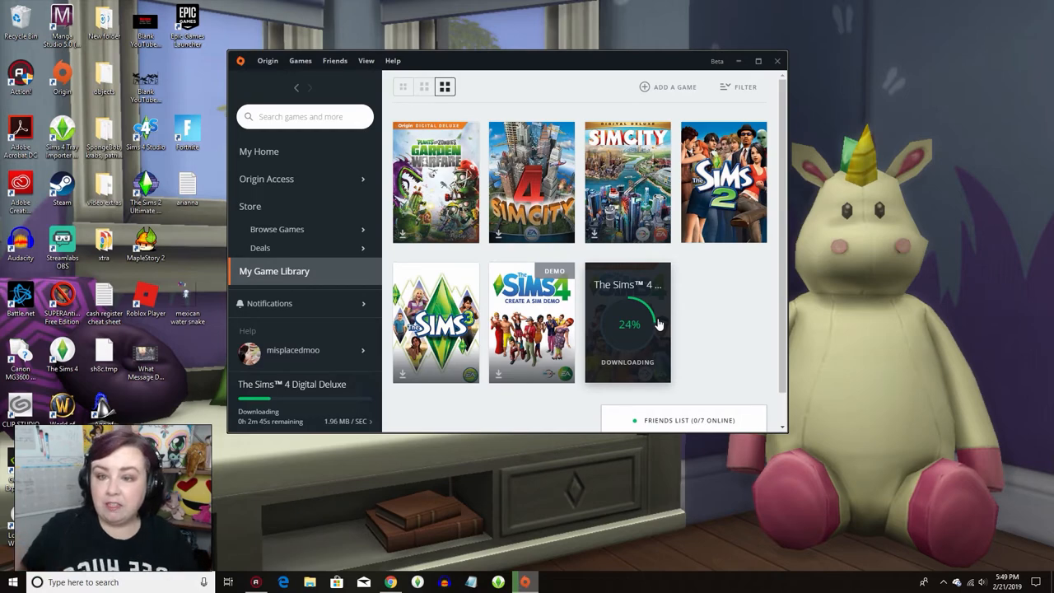
Open The Sims 4 Digital Deluxe details page after the update finishes.
left_click(627, 322)
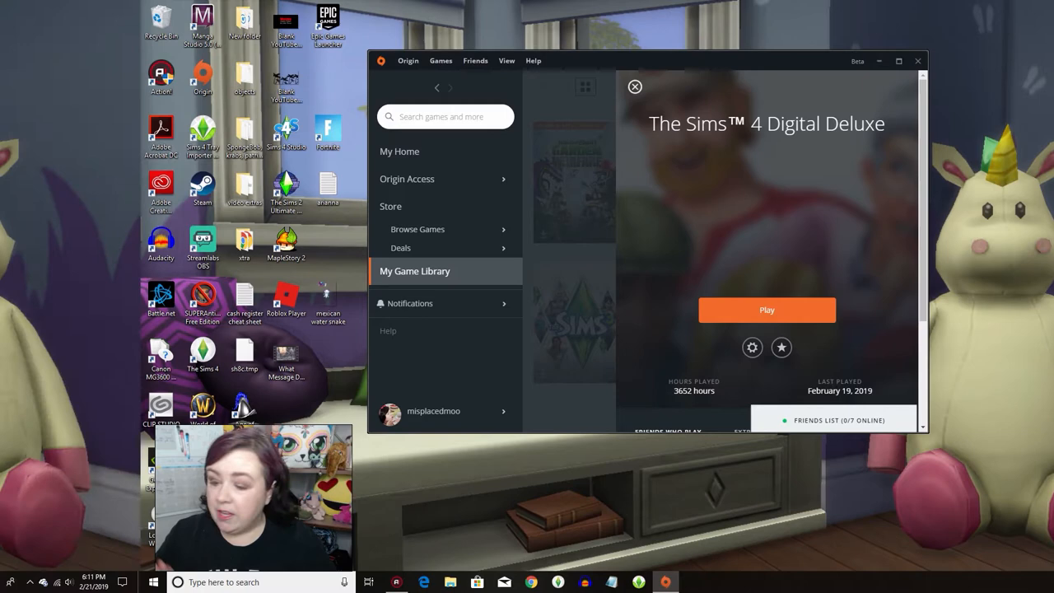
left_click(401, 248)
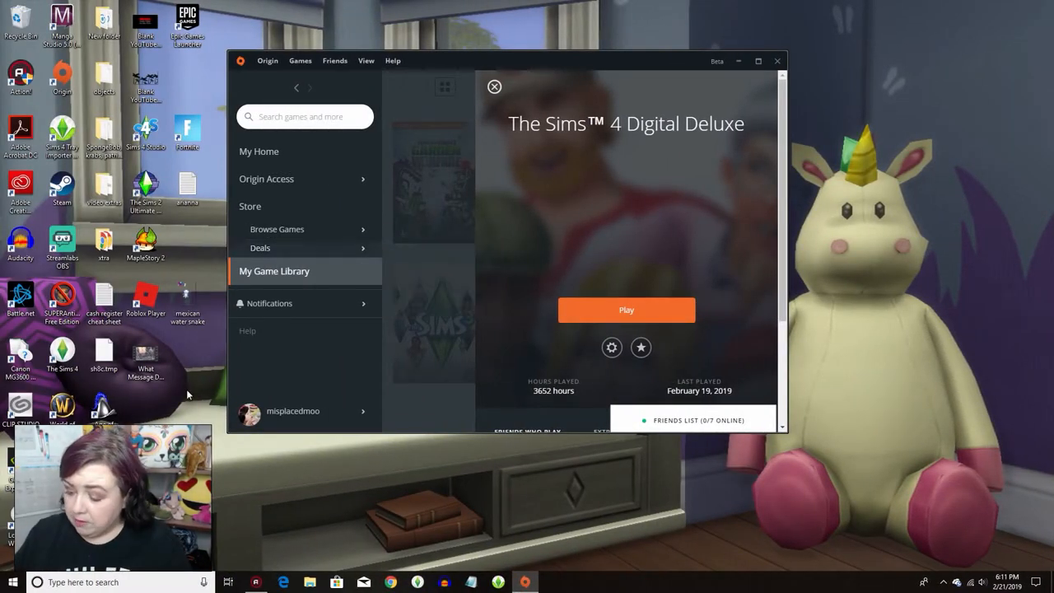
mouse_move(29, 467)
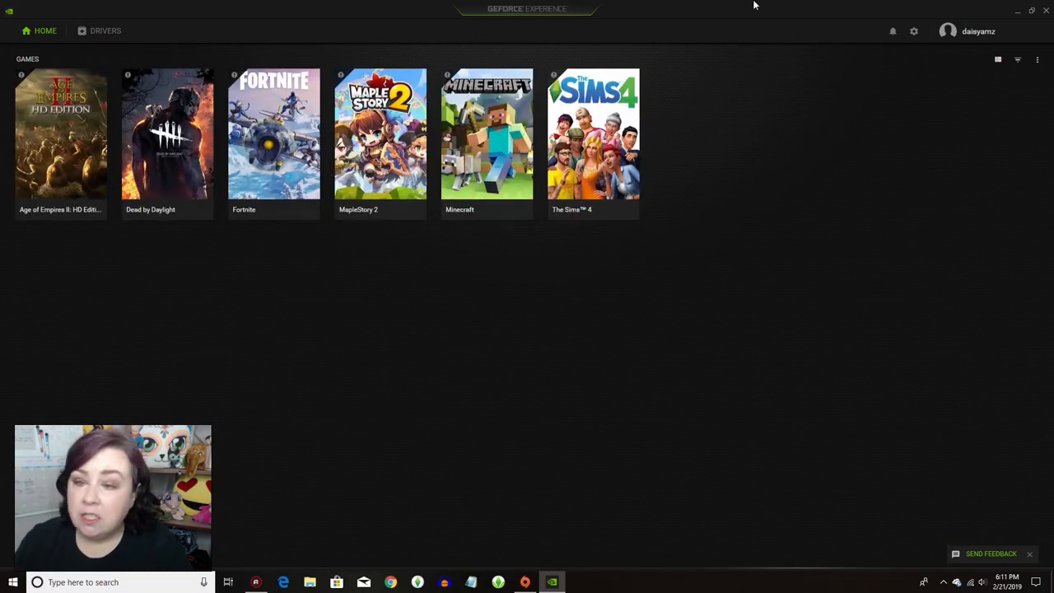
Confirm GeForce Game Ready Driver 418.91 is the latest installed driver.
left_click(99, 30)
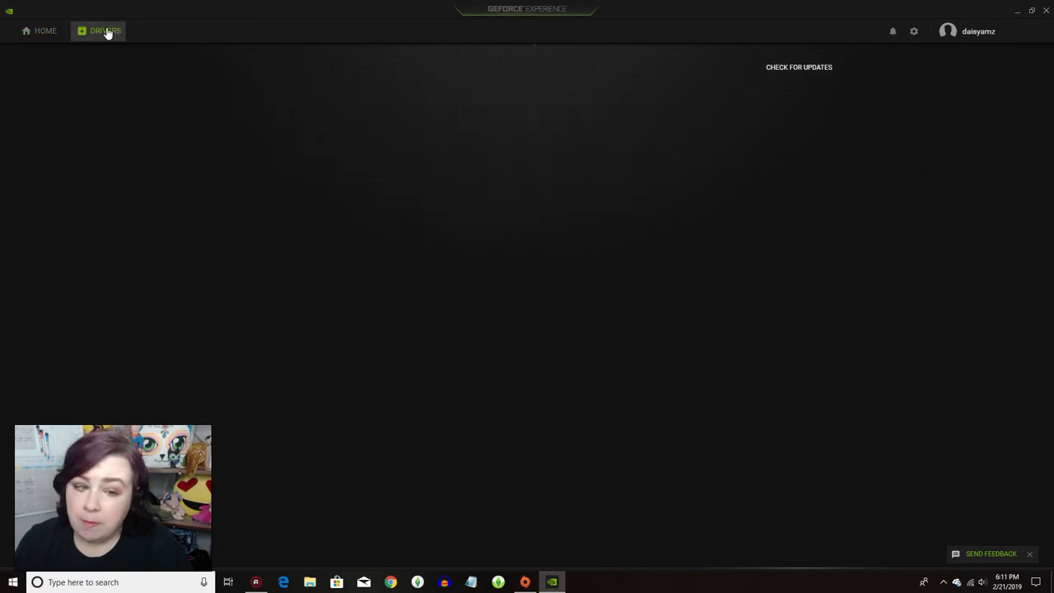
mouse_move(157, 48)
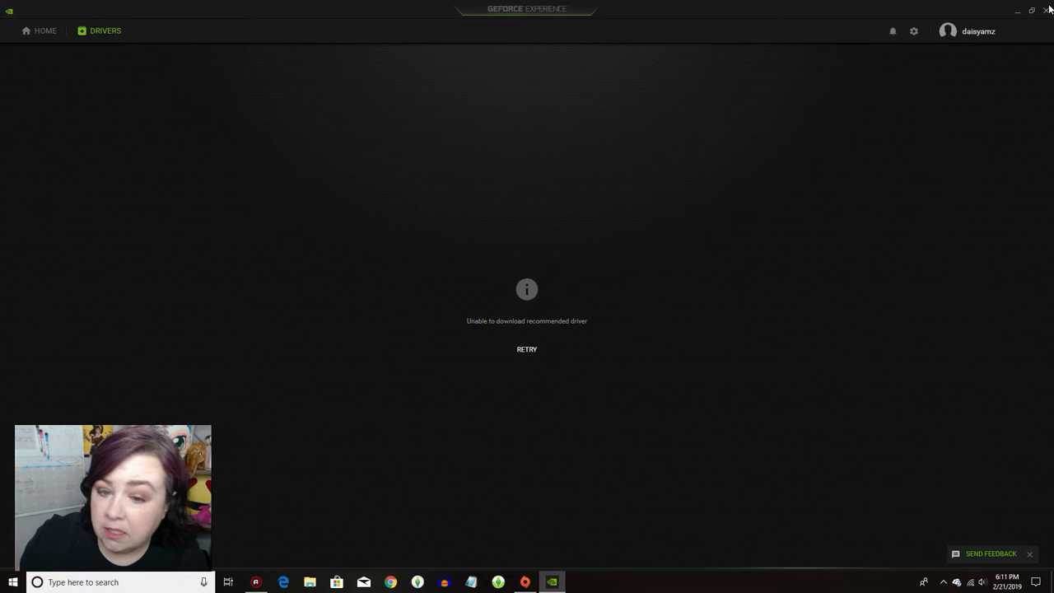
left_click(526, 348)
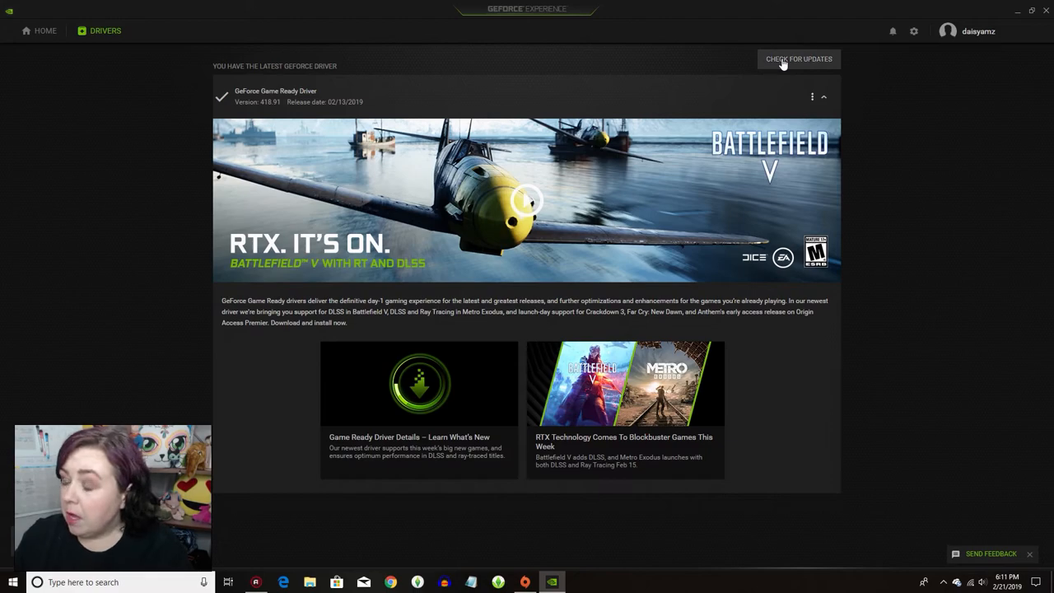
mouse_move(1042, 14)
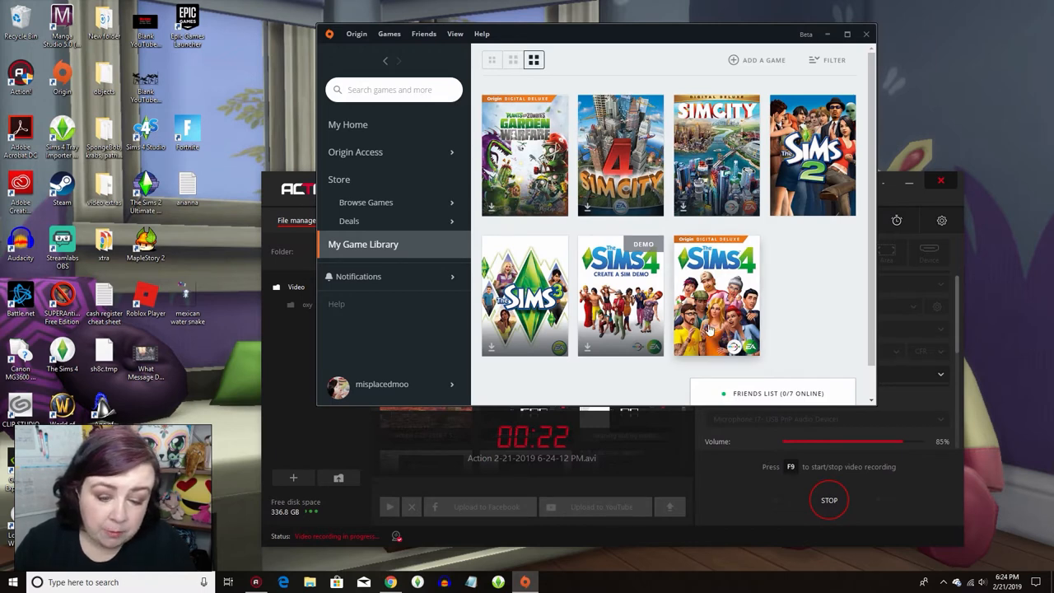
Launch The Sims 4 from Origin's game library to its main menu.
left_click(715, 295)
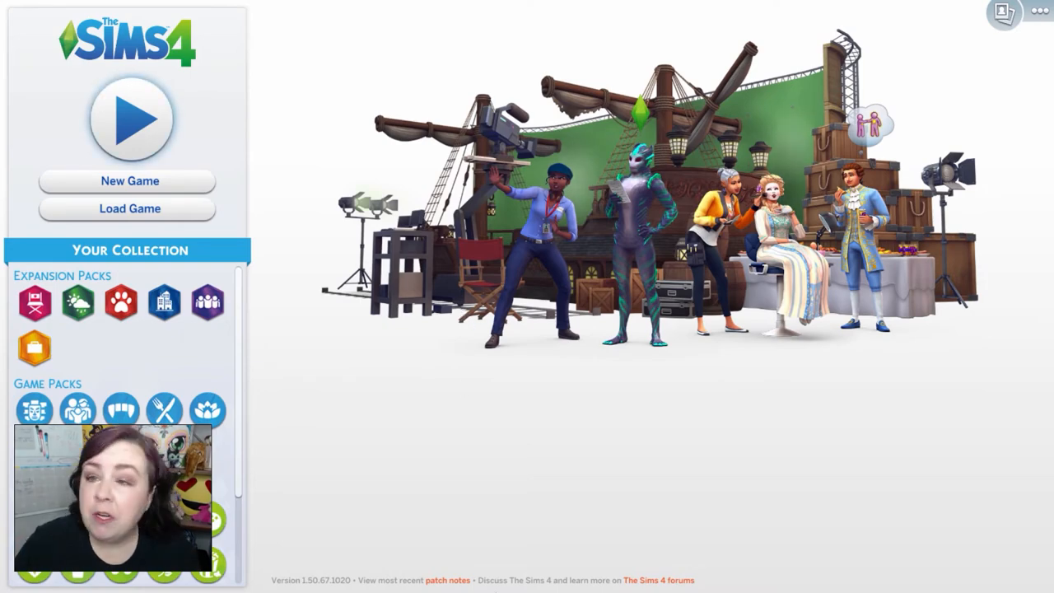
Open Game Options from The Sims 4's top-right menu.
left_click(1039, 11)
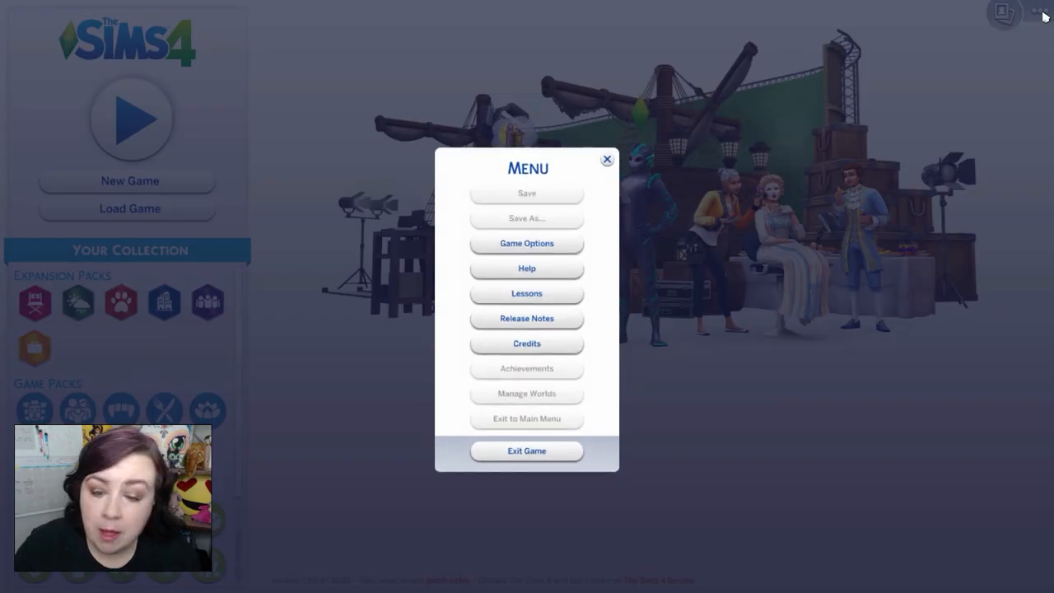
mouse_move(526, 243)
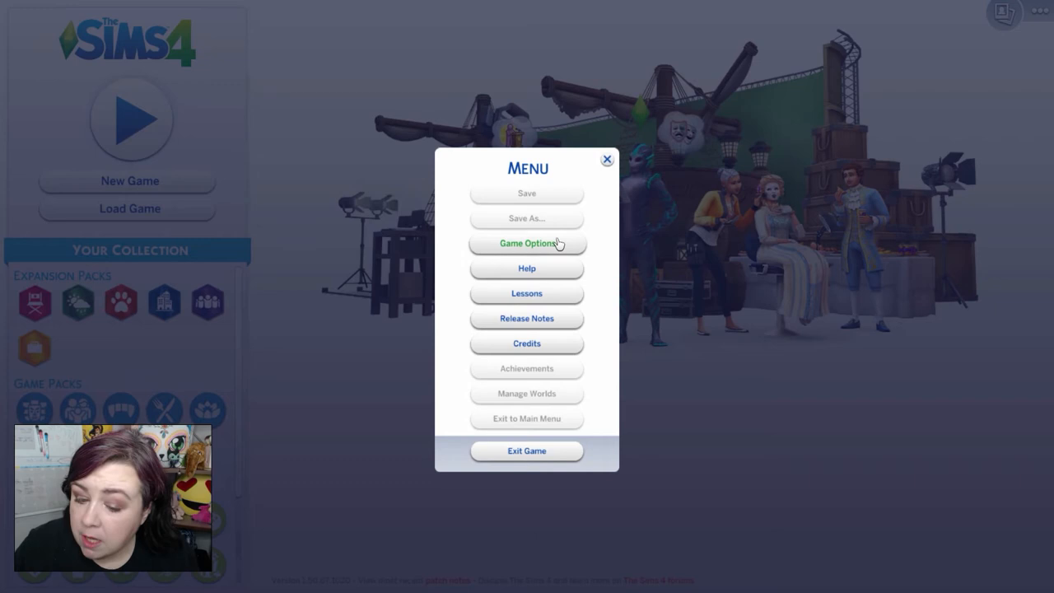
left_click(526, 242)
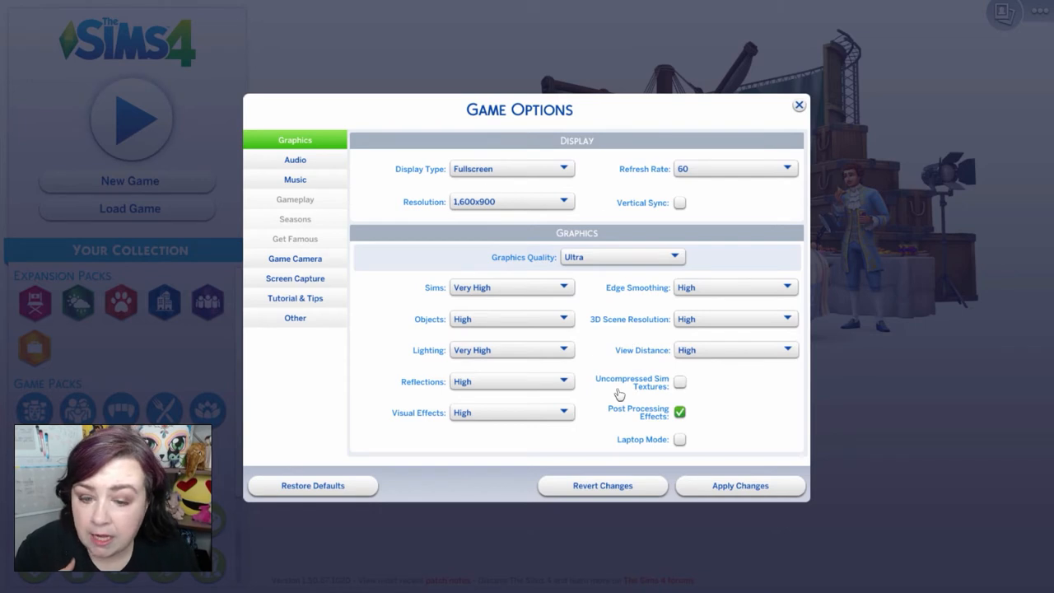
mouse_move(511, 169)
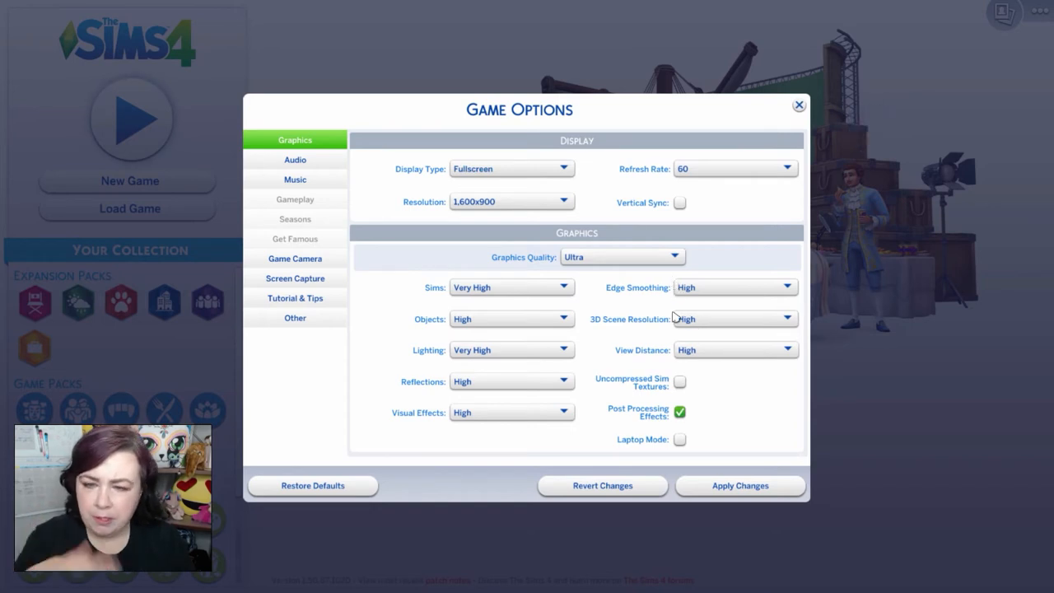
mouse_move(688, 303)
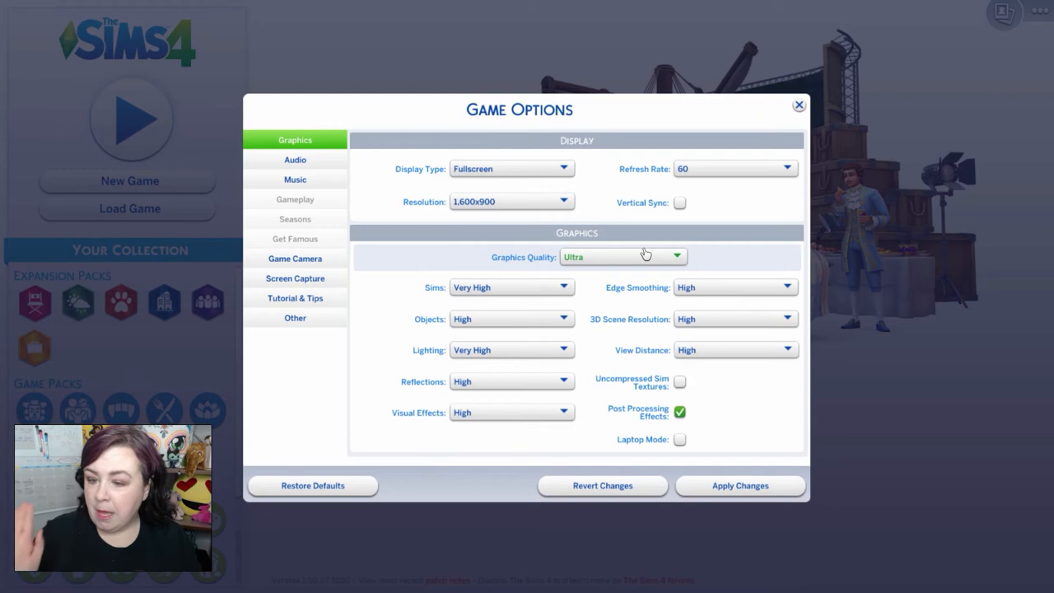
mouse_move(294, 321)
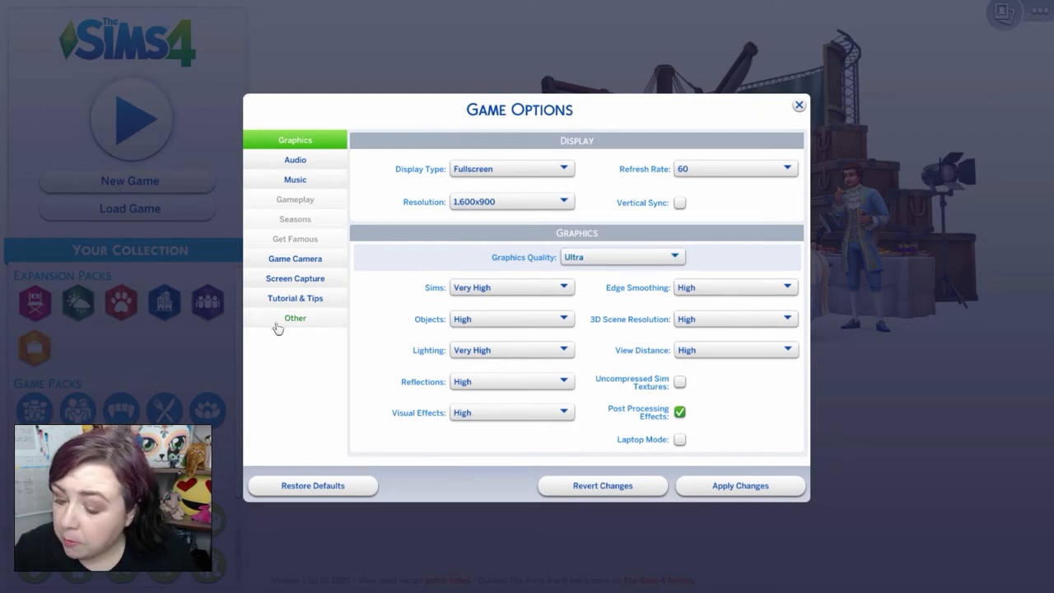
On the Other tab, enable Custom Content and Mods with script mods allowed.
left_click(295, 318)
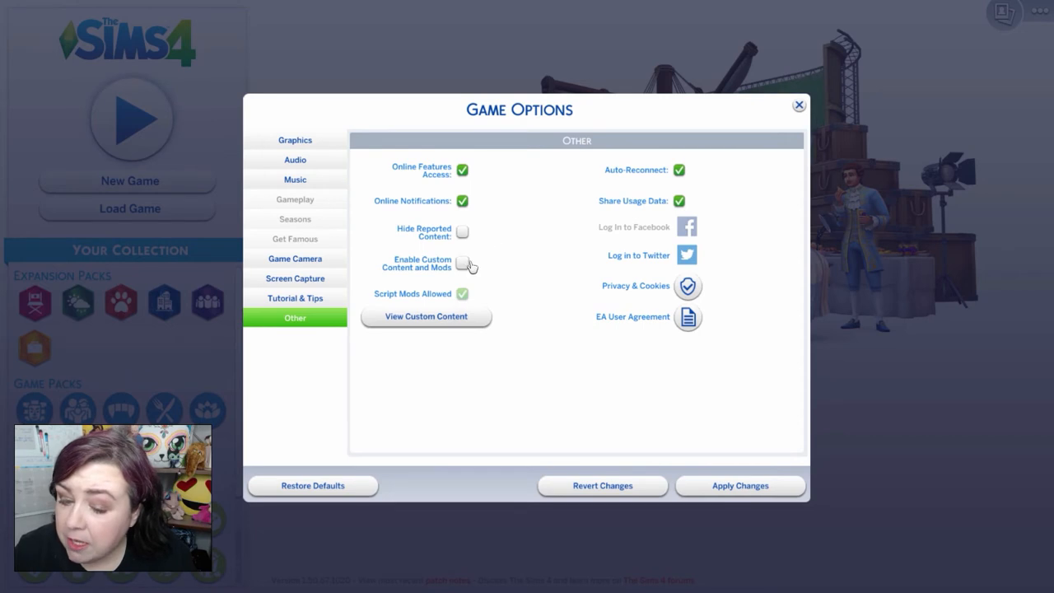
mouse_move(465, 266)
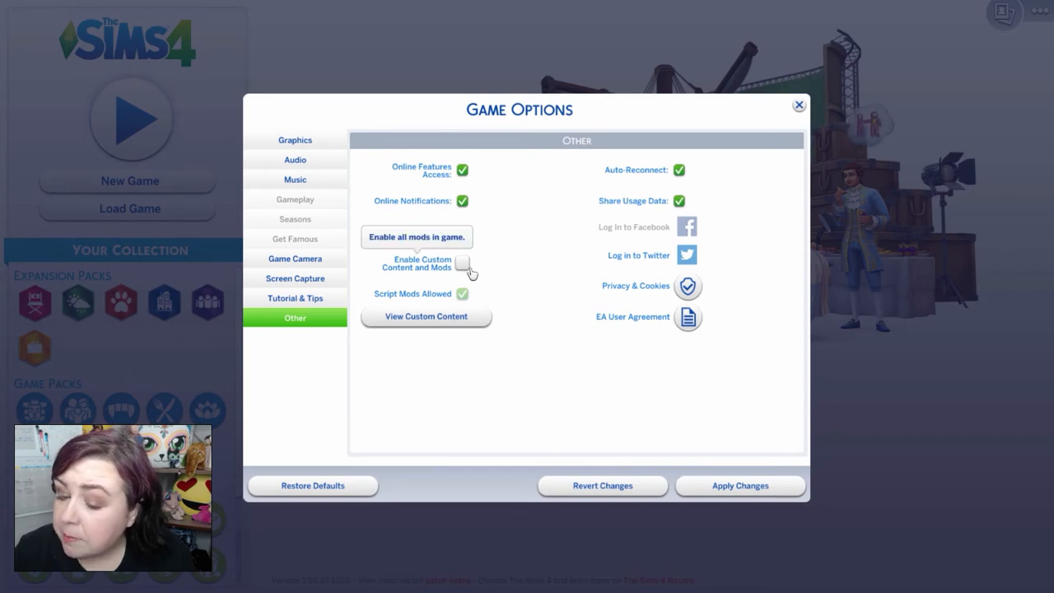
left_click(462, 263)
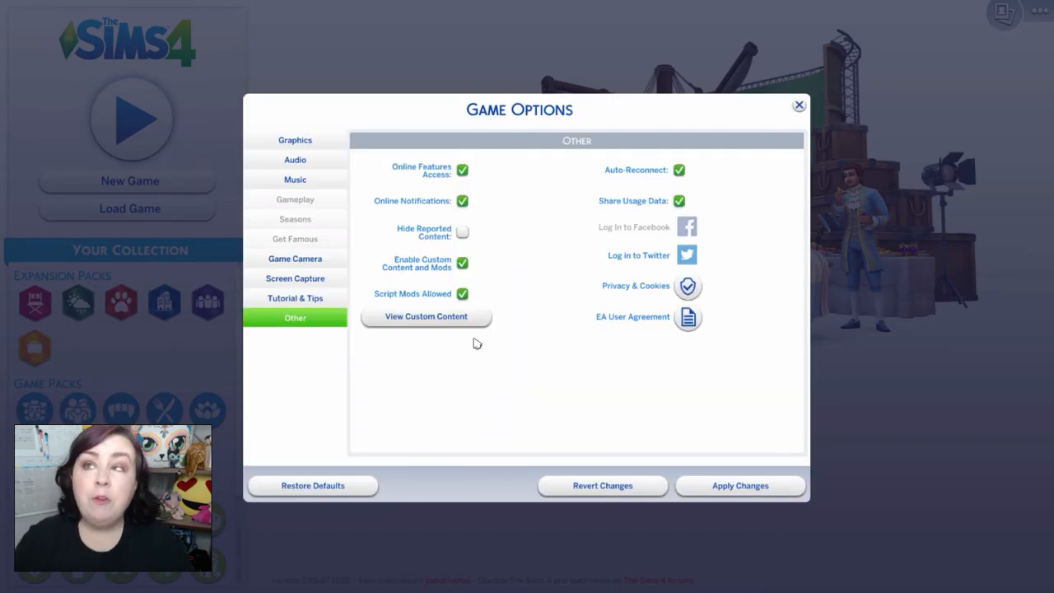
mouse_move(365, 360)
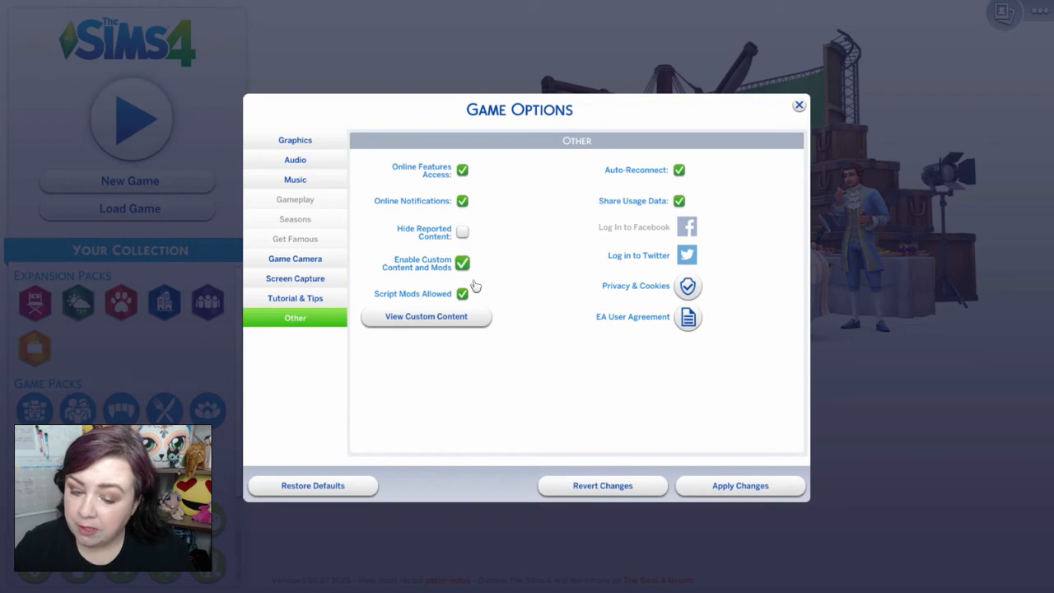
mouse_move(739, 485)
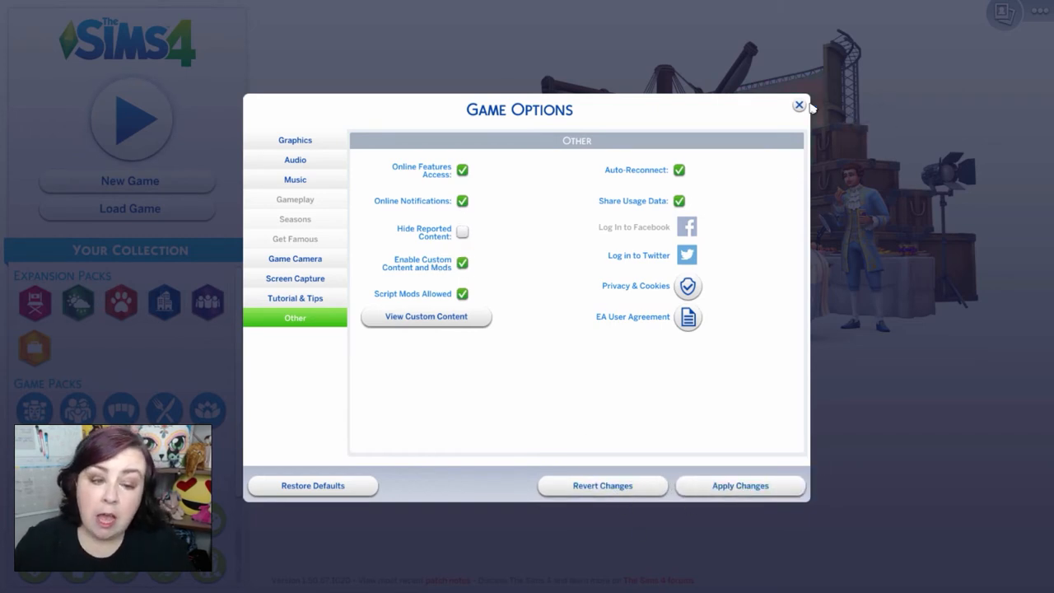
Close Game Options and exit The Sims 4, confirming the quit.
left_click(798, 106)
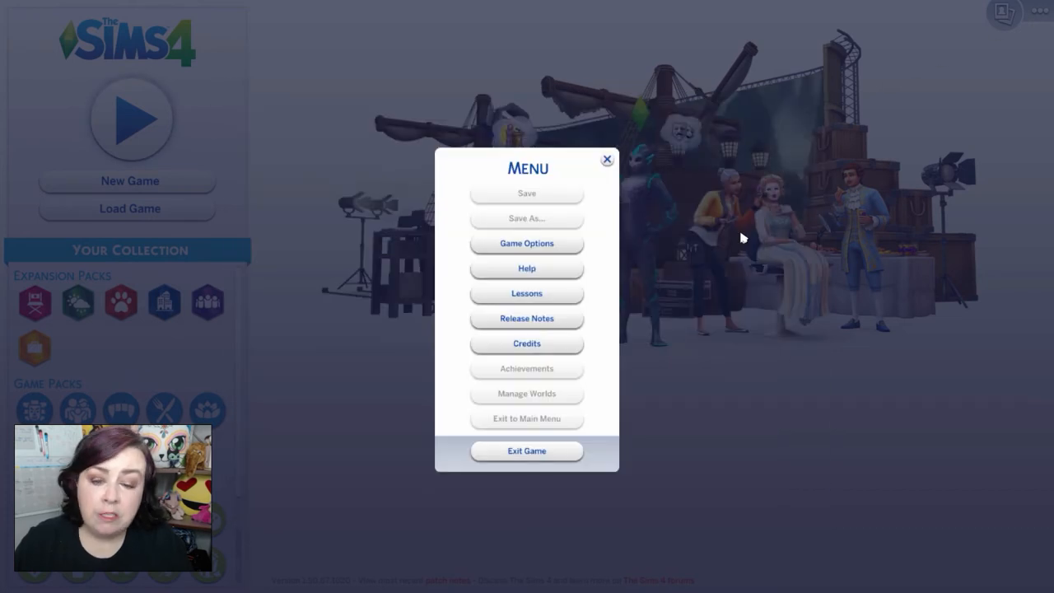
left_click(526, 450)
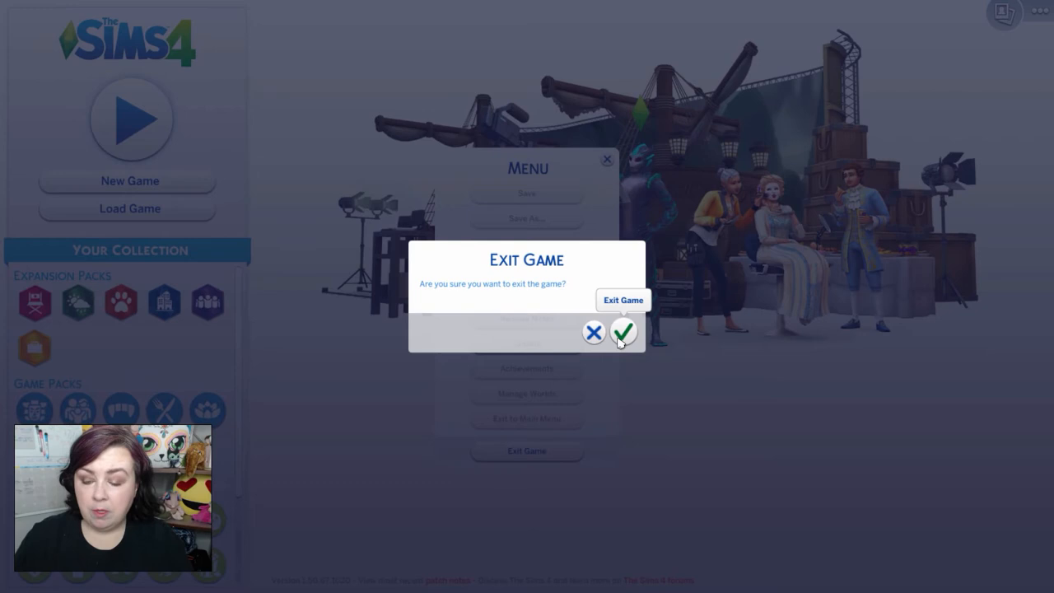
left_click(623, 330)
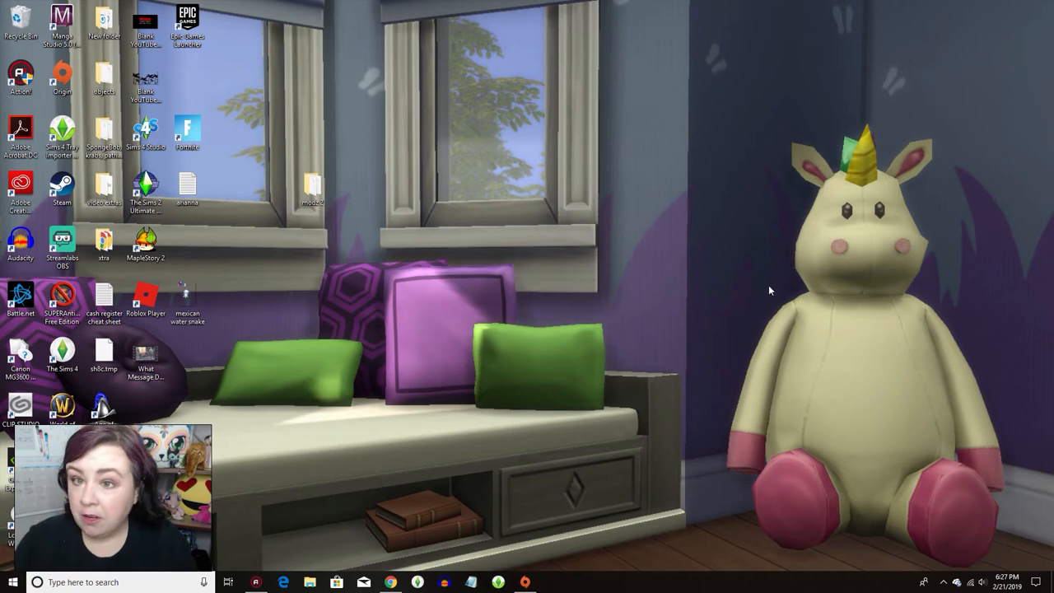
mouse_move(4, 292)
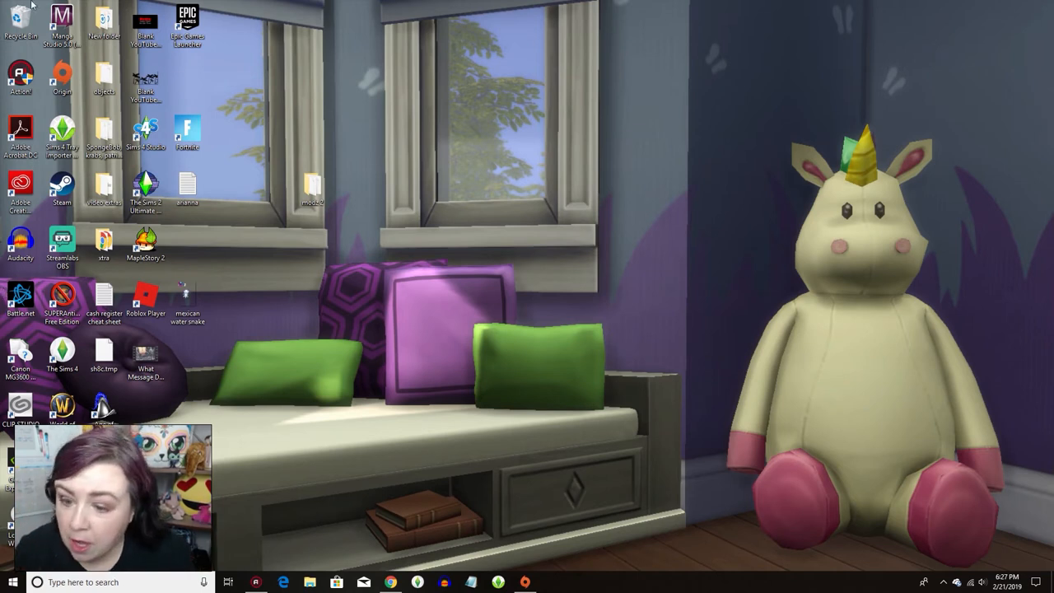
Open the desktop 'modz 2' folder and cut all its mod files.
right_click(311, 186)
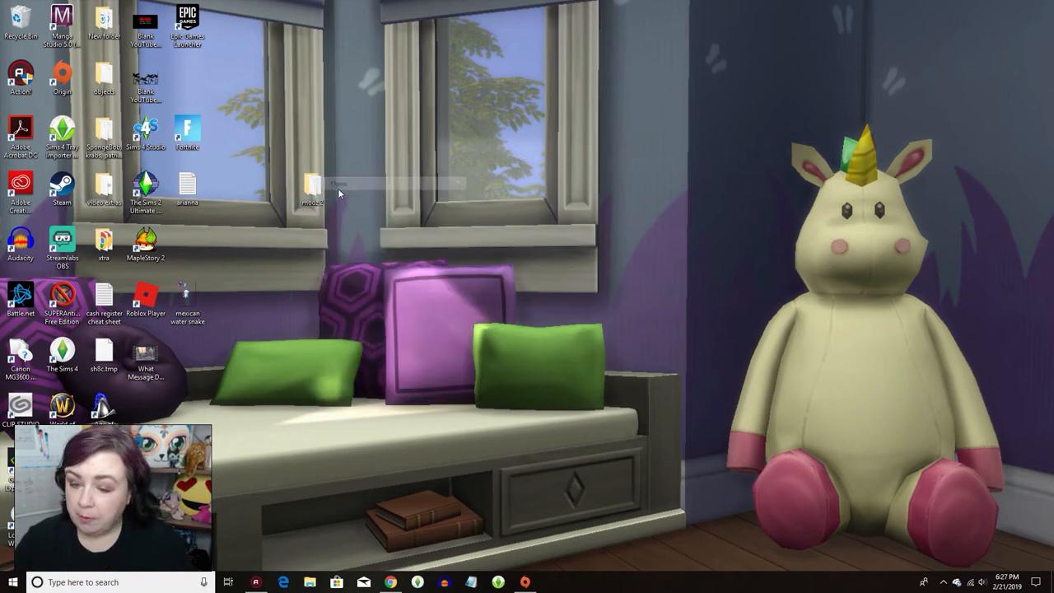
double_click(311, 183)
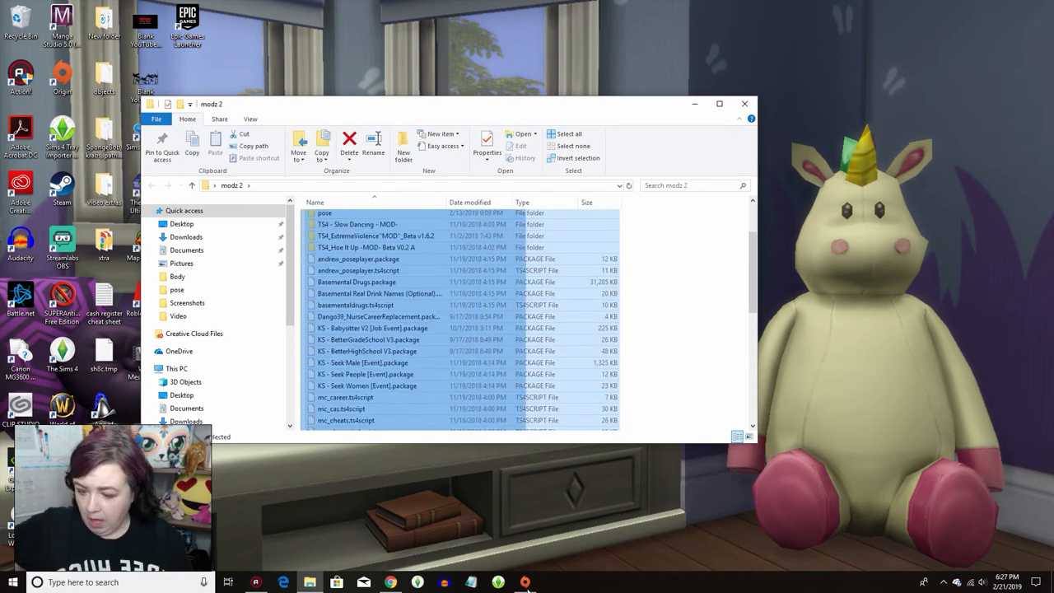
right_click(379, 320)
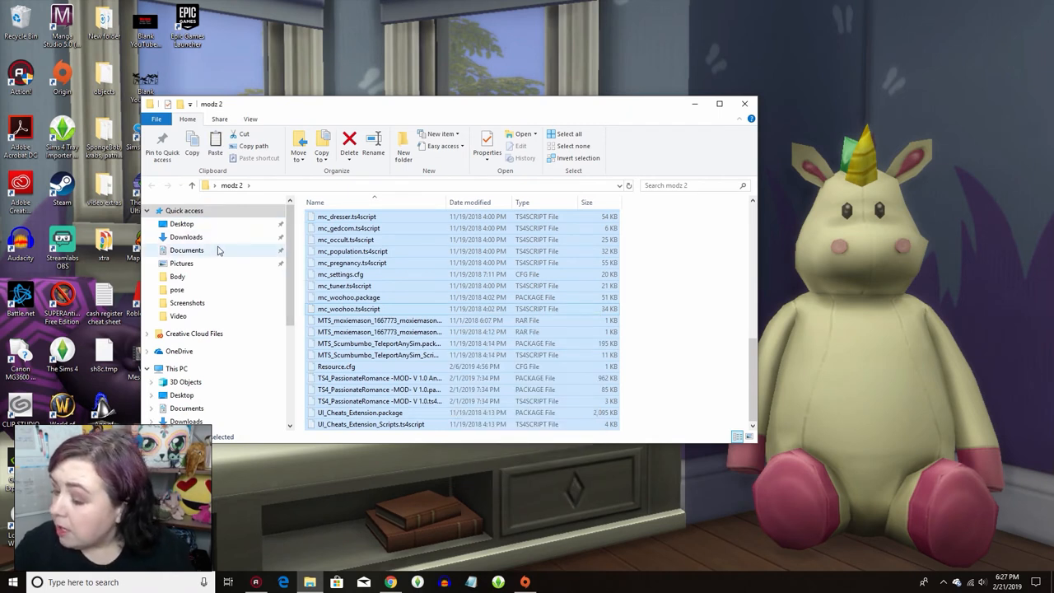
Paste the mod files into Documents › Electronic Arts › The Sims 4 › mods.
left_click(187, 250)
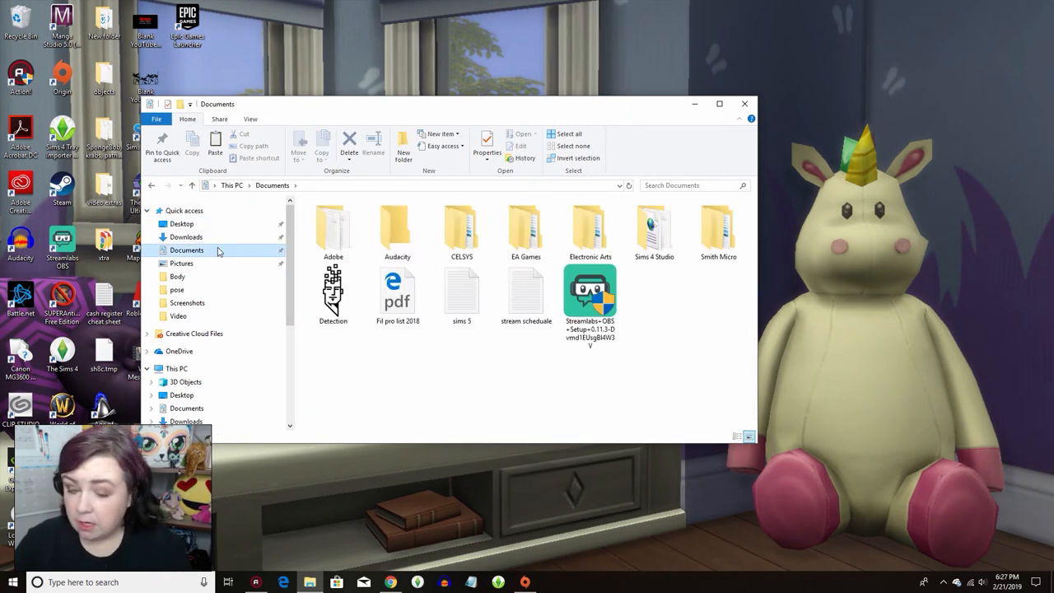
mouse_move(591, 223)
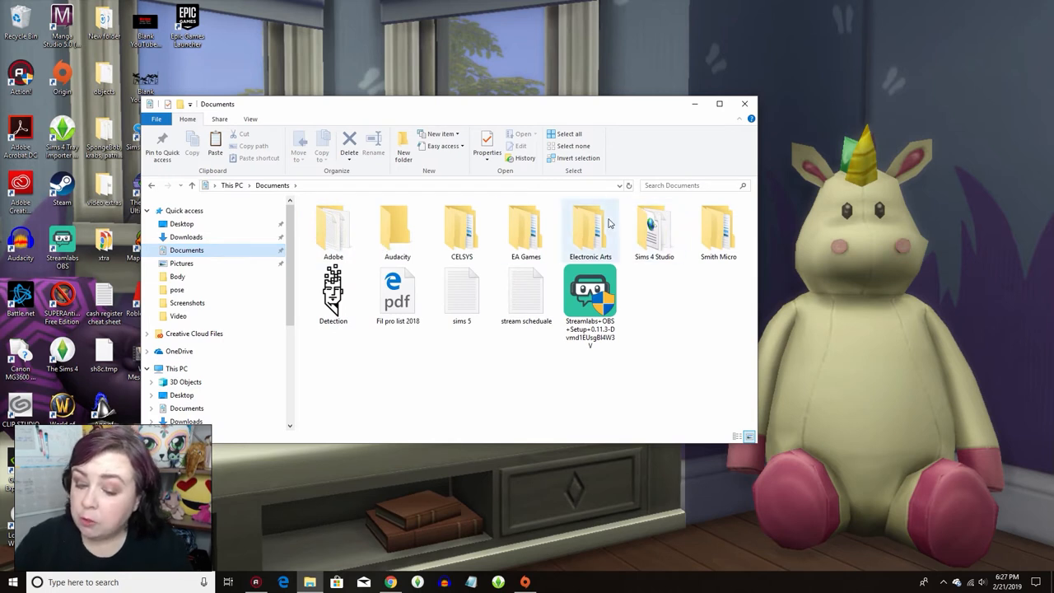
double_click(591, 226)
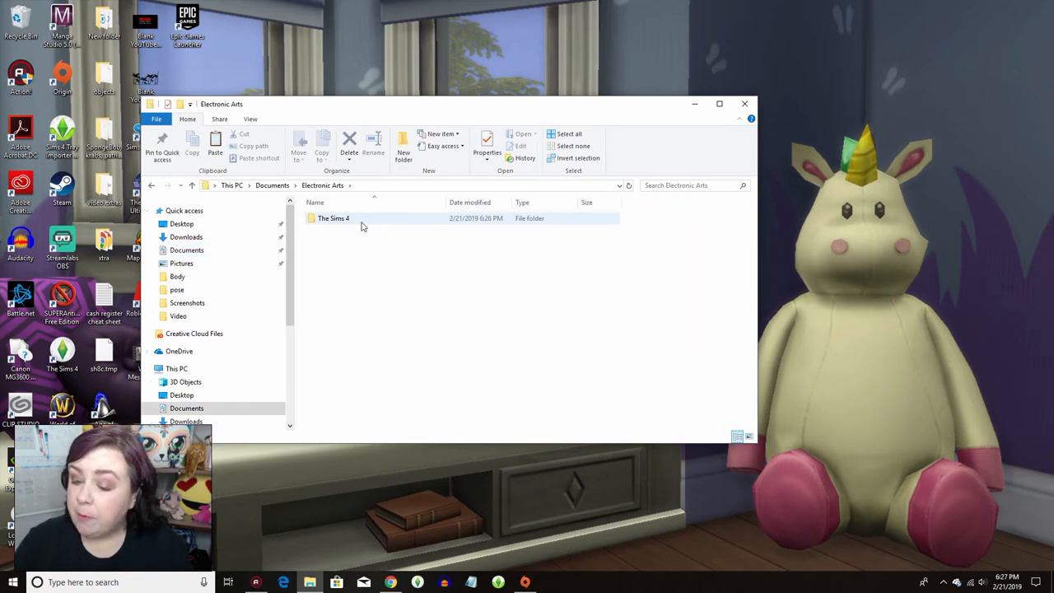
double_click(334, 219)
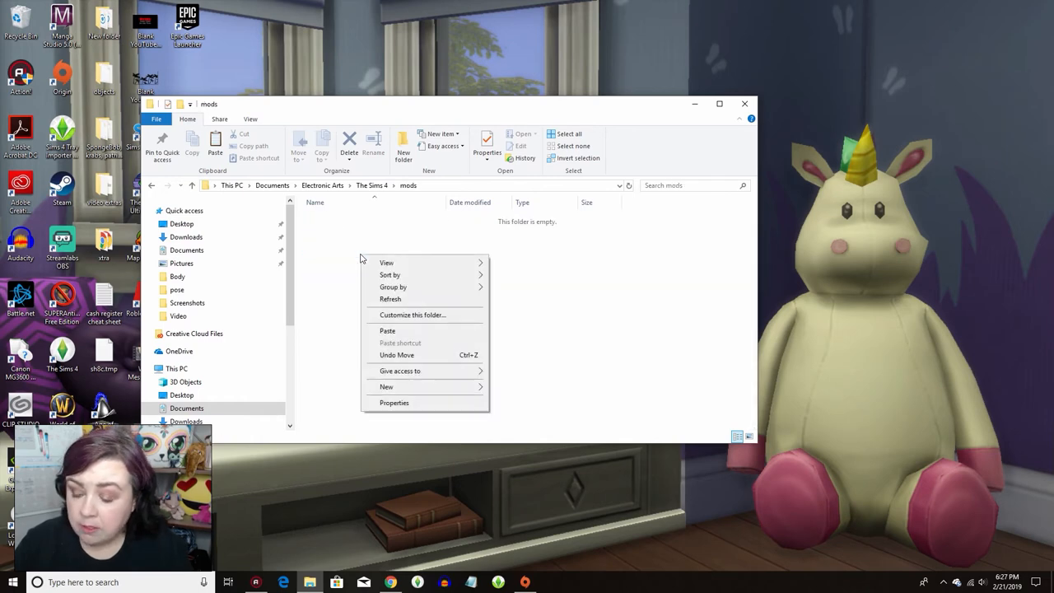
left_click(387, 330)
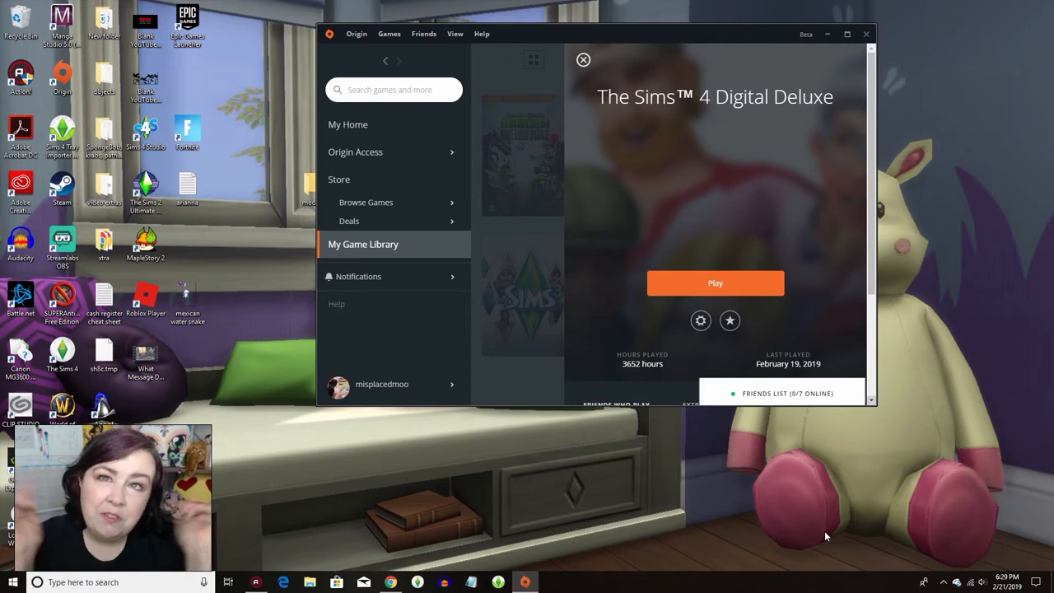
Close the game details page and launch The Sims 4 from My Game Library.
left_click(347, 125)
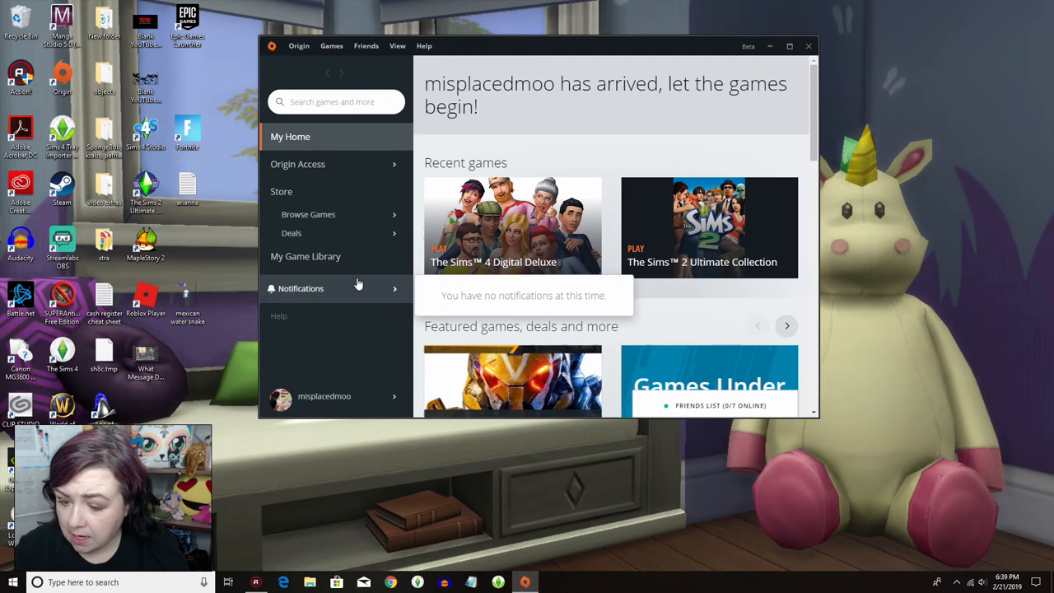
left_click(306, 256)
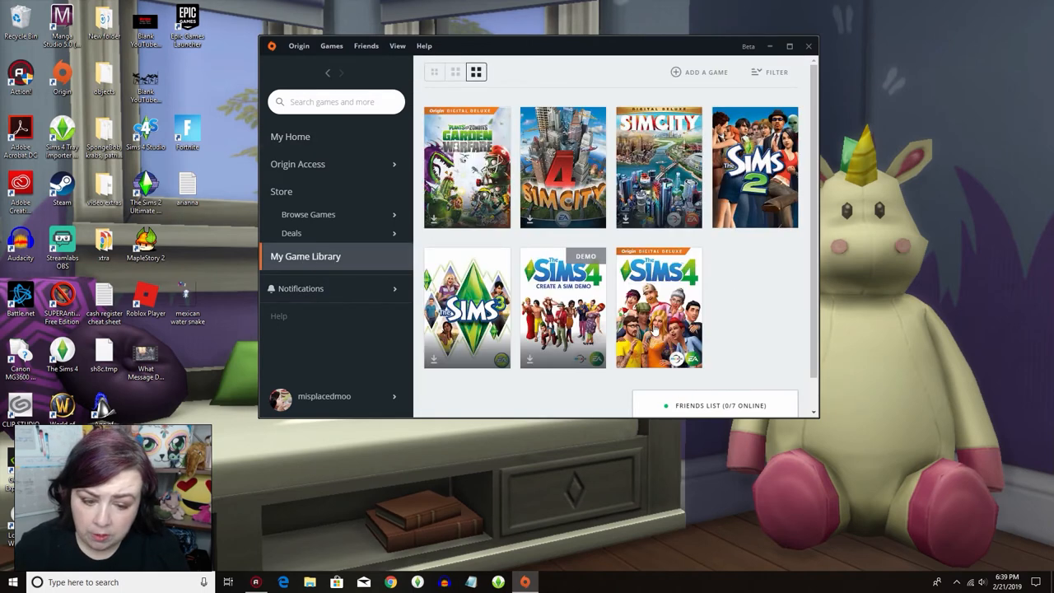
left_click(658, 308)
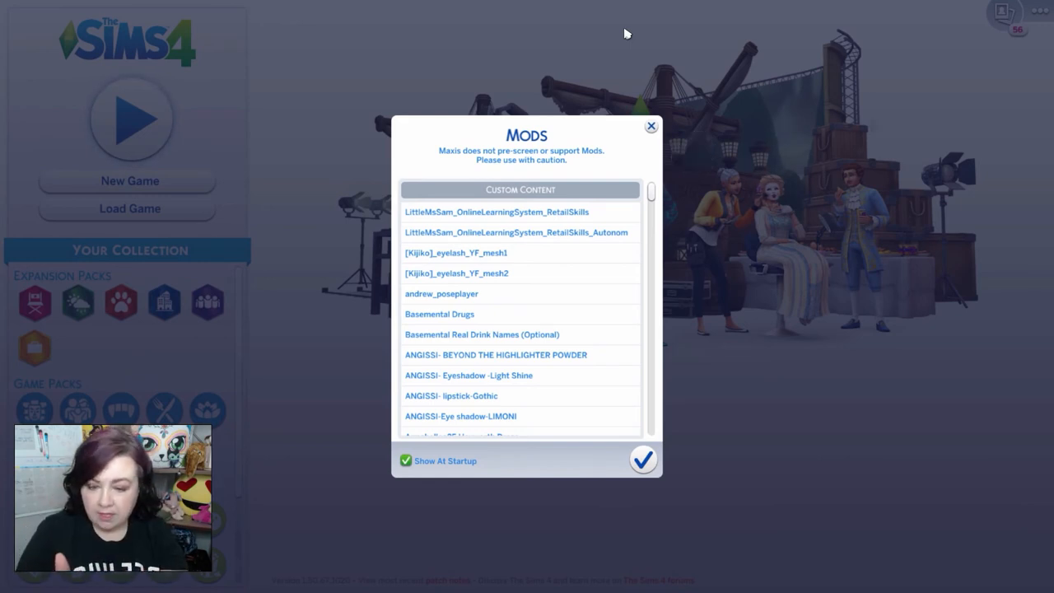
mouse_move(451, 7)
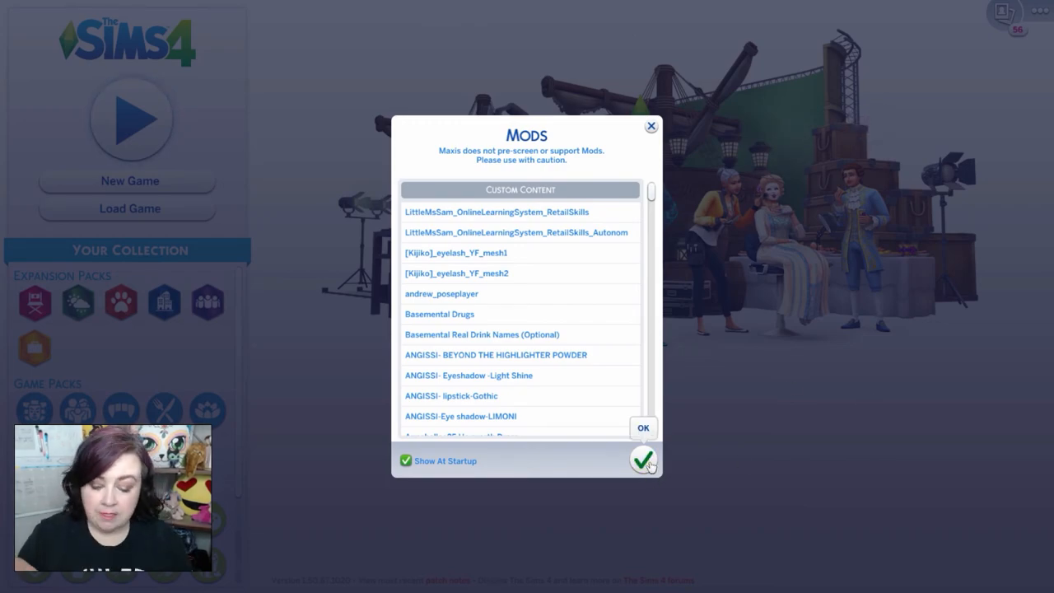
Dismiss the custom content notice and open the Load Game list of saves.
left_click(643, 459)
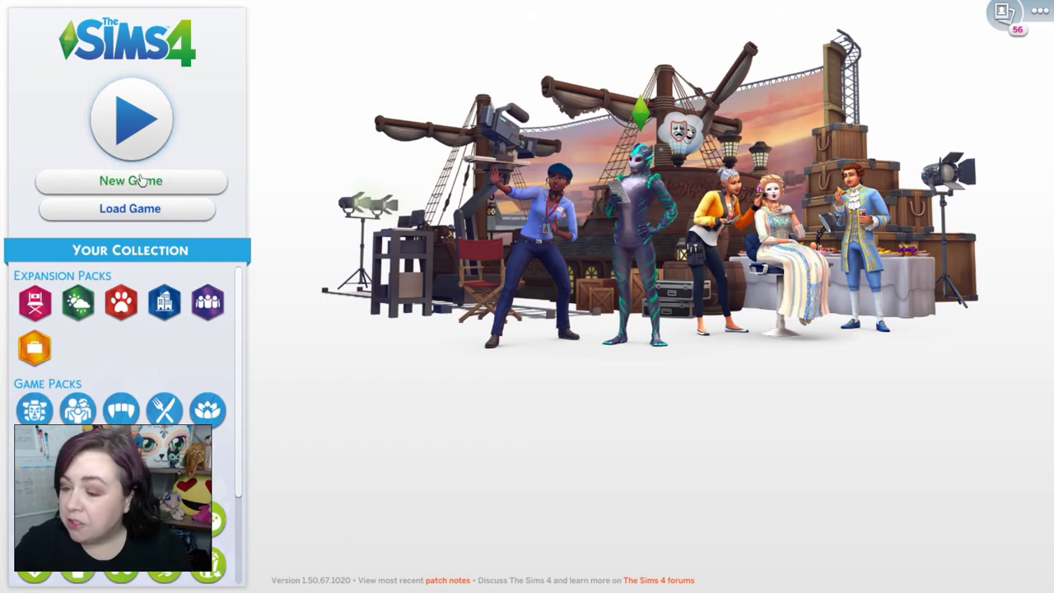
left_click(131, 181)
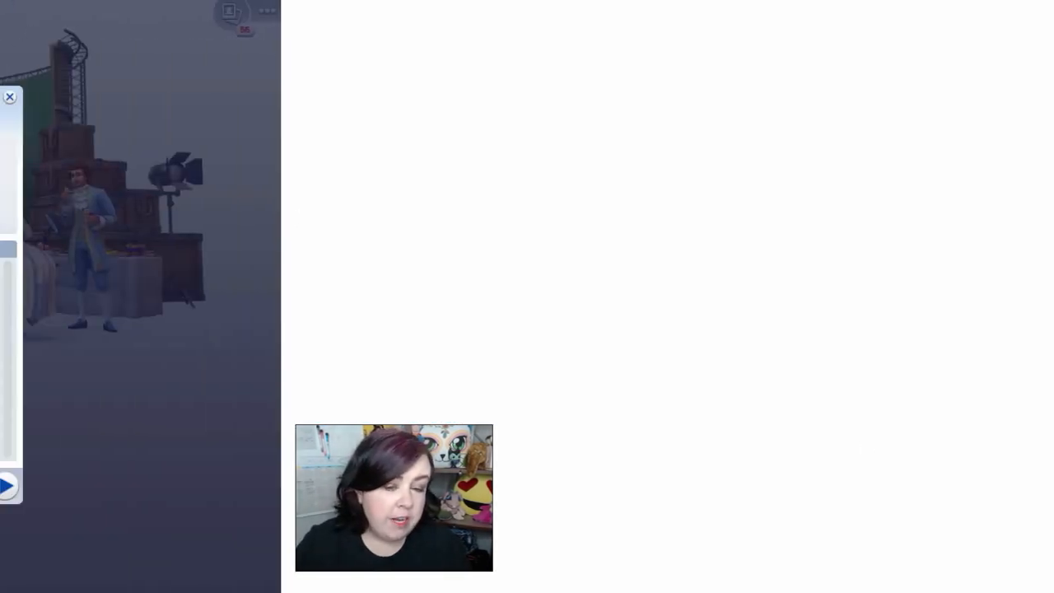
left_click(129, 208)
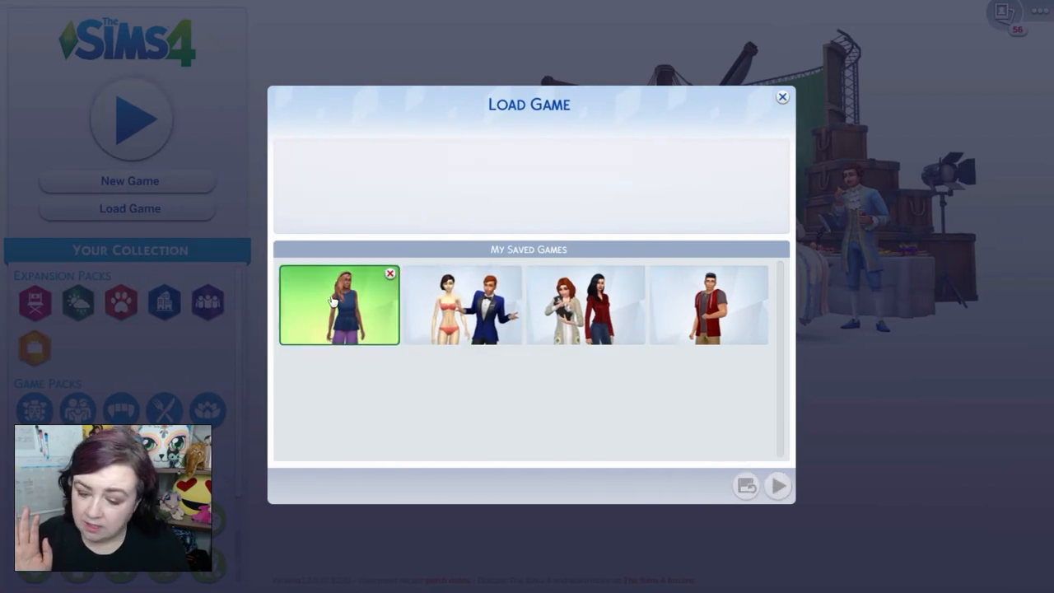
Load the save with the woman in blue and view the fridge's cooking interactions.
left_click(777, 485)
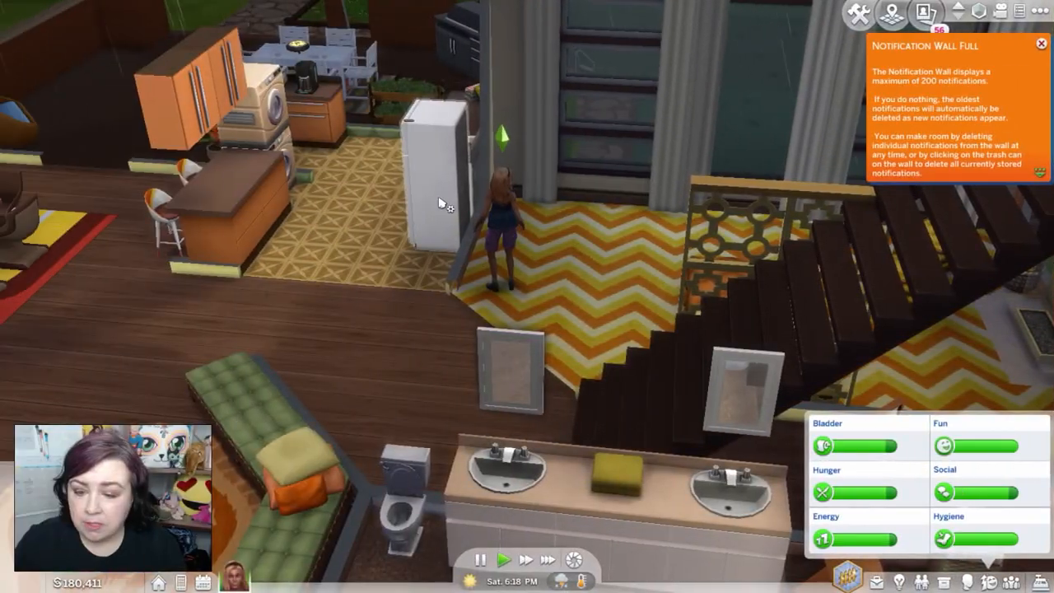
left_click(433, 189)
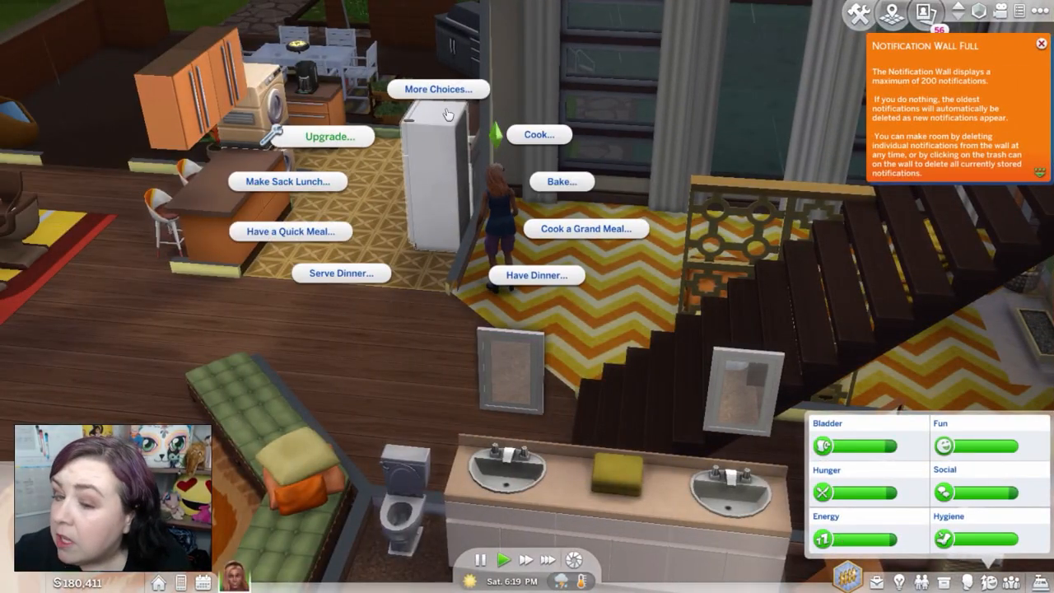